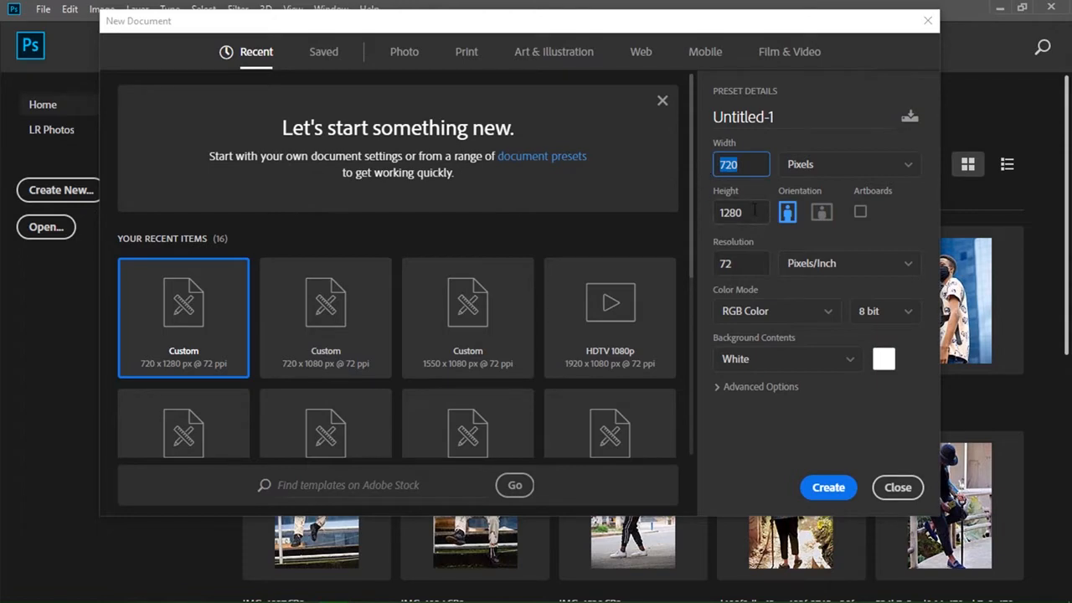
# Step: Create the 720×1280 document, shrink the microphone icon near the bottom and fill the circle red
pyautogui.click(741, 211)
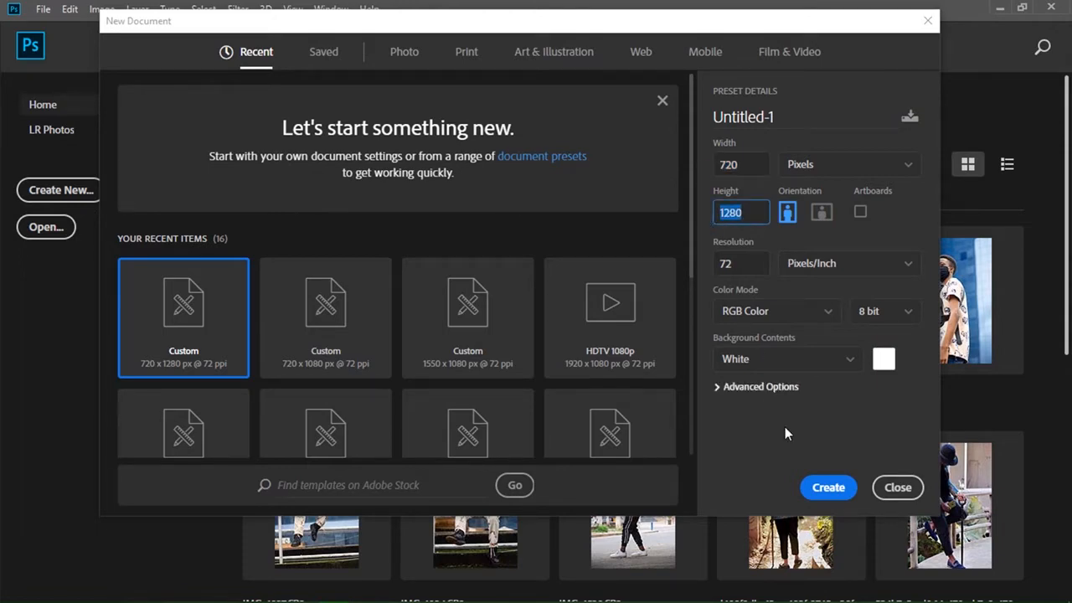
pyautogui.click(828, 486)
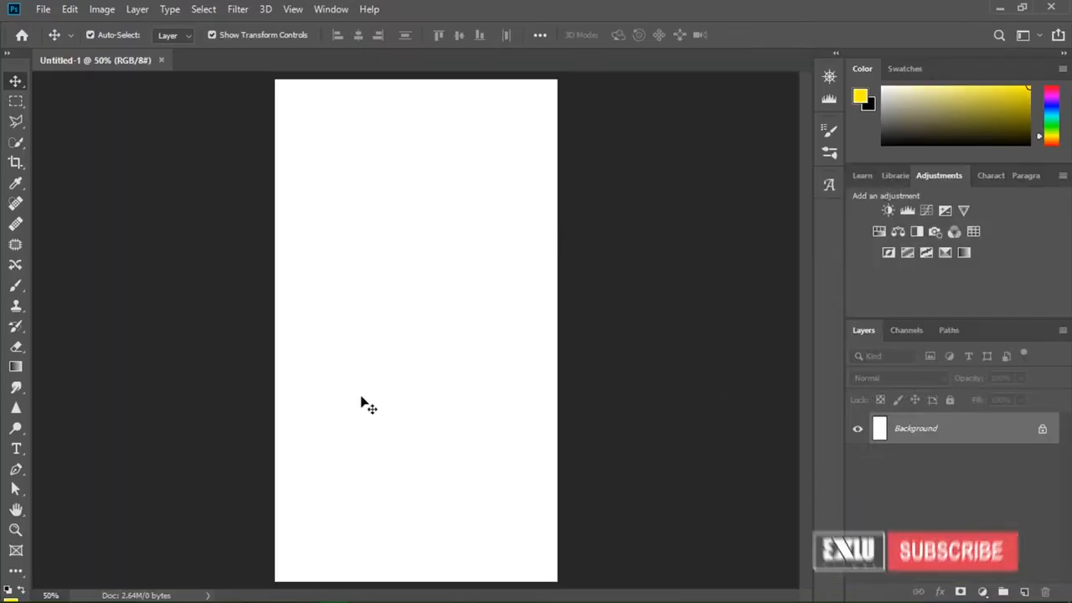
pyautogui.moveTo(305, 444)
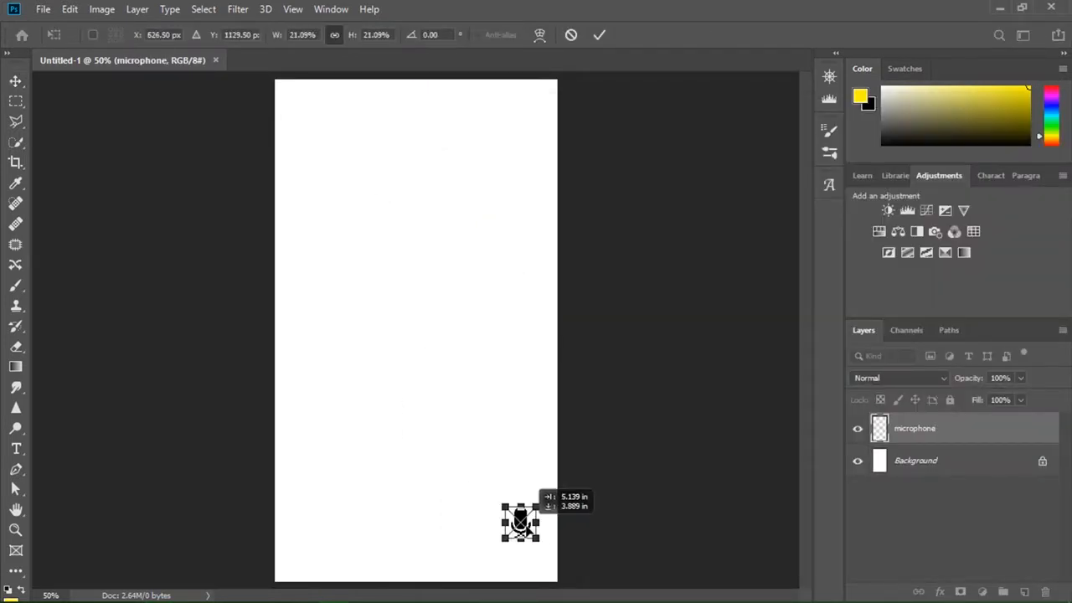
pyautogui.moveTo(521, 521); pyautogui.dragTo(516, 535)
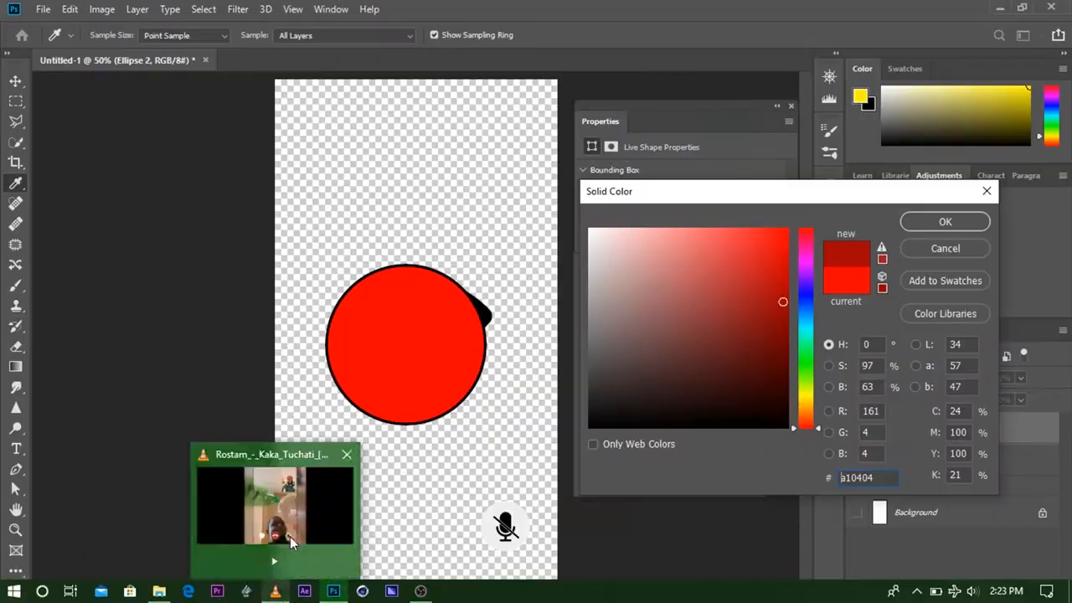
pyautogui.click(945, 221)
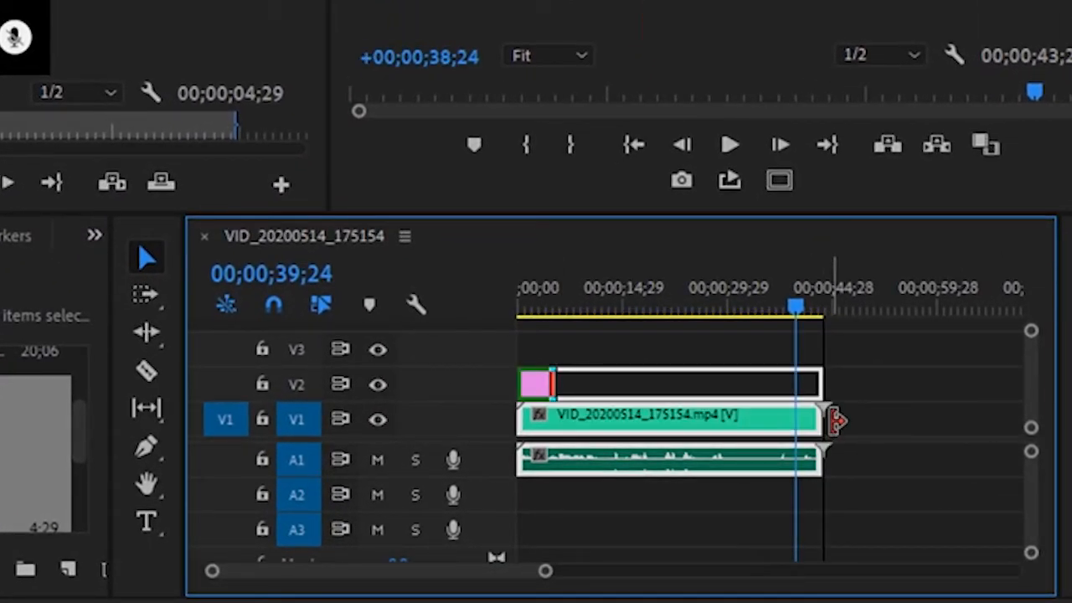
# Step: Trim the caller clip's end to the playhead under the call-screen PNG overlay
pyautogui.click(643, 310)
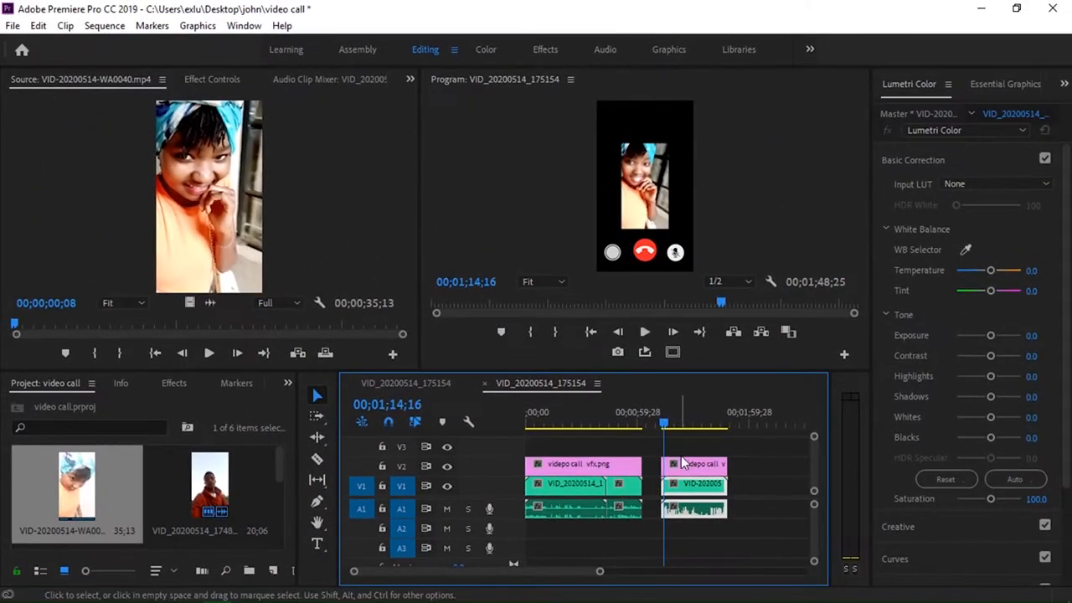
# Step: Set the second caller's clip to frame size so it fills the phone screen
pyautogui.rightClick(678, 486)
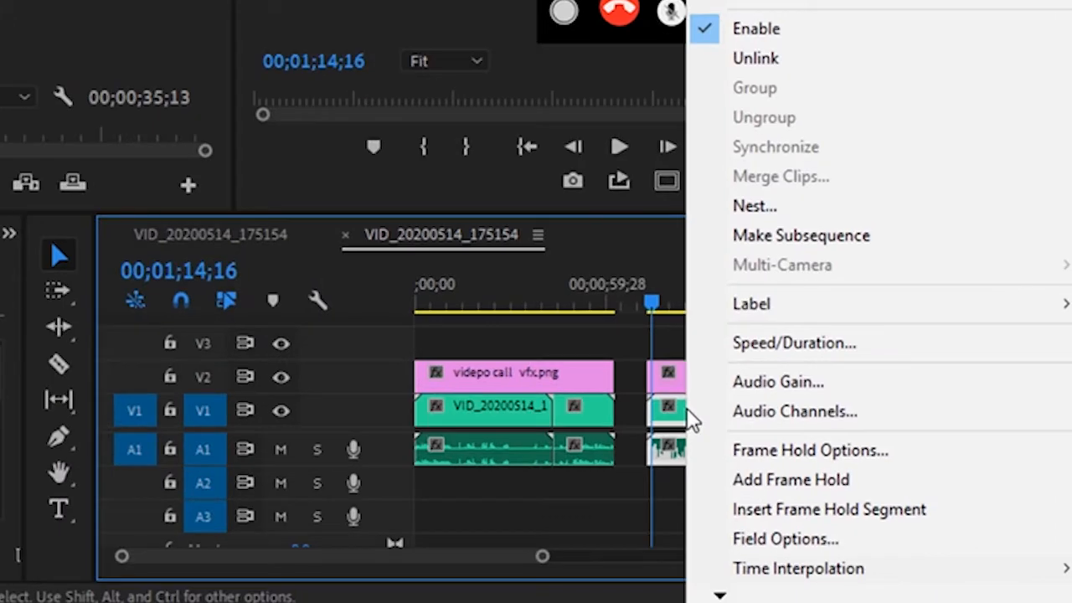
pyautogui.moveTo(797, 568)
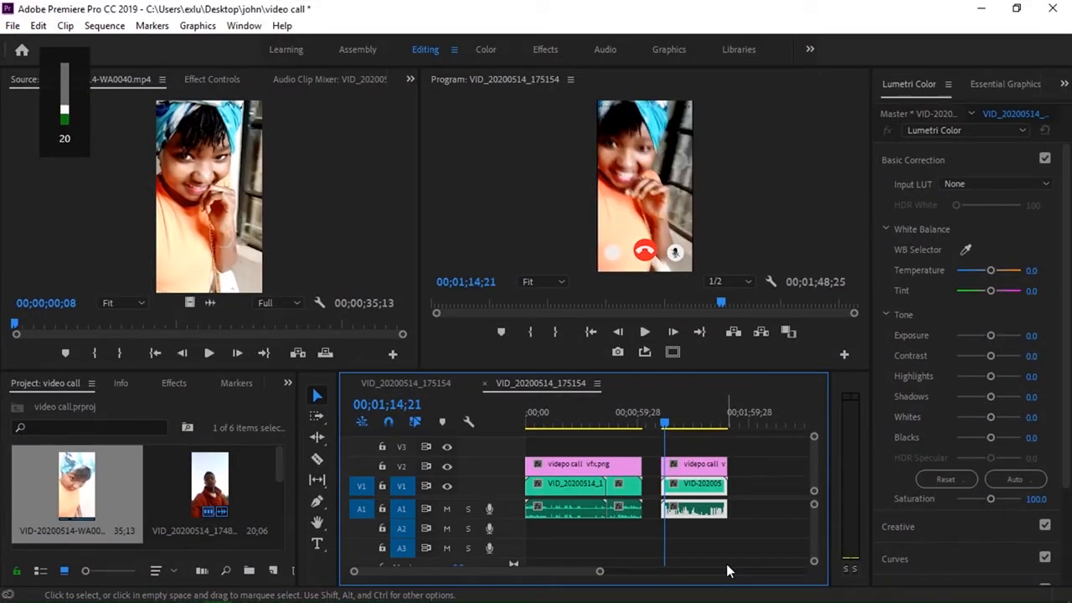
pyautogui.click(644, 332)
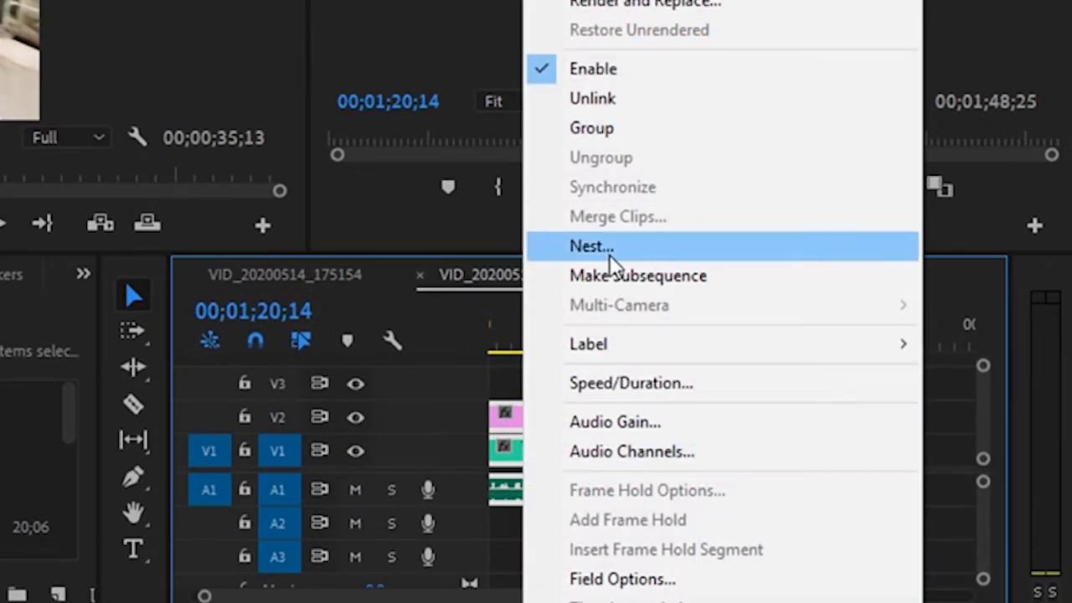
# Step: Nest the first caller's stacked clips as a sequence named 'me'
pyautogui.click(591, 245)
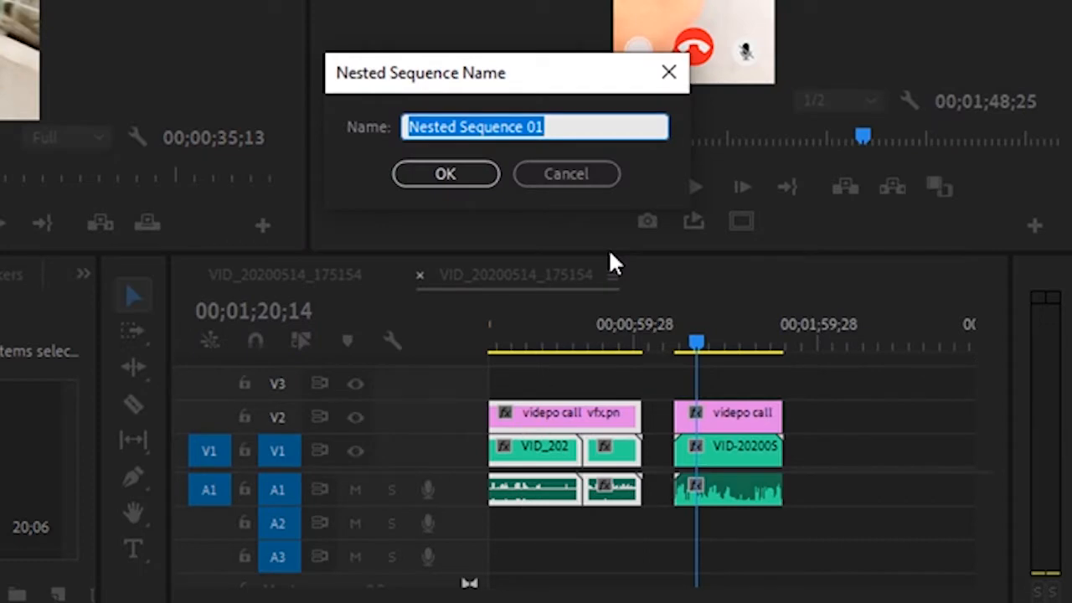
pyautogui.write('me')
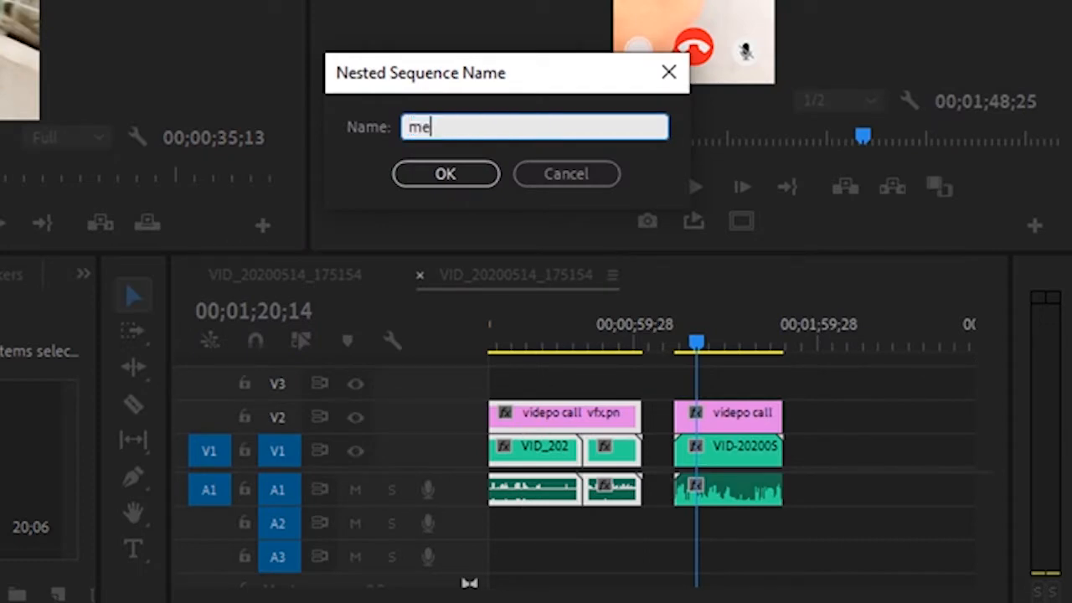
pyautogui.click(446, 173)
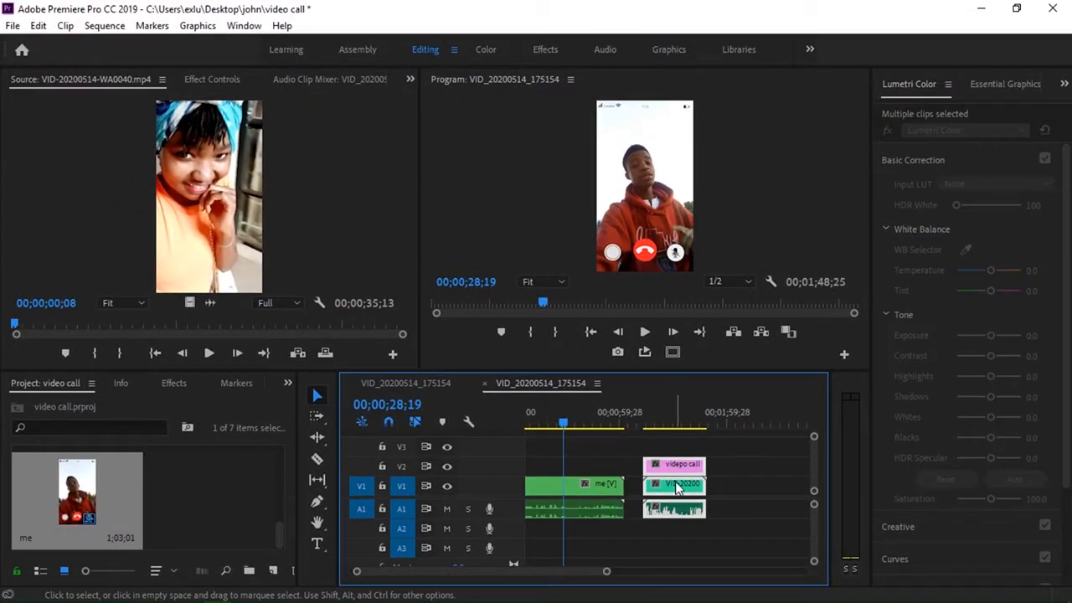
# Step: Nest the second caller's stacked clips as a sequence named 'her'
pyautogui.rightClick(679, 486)
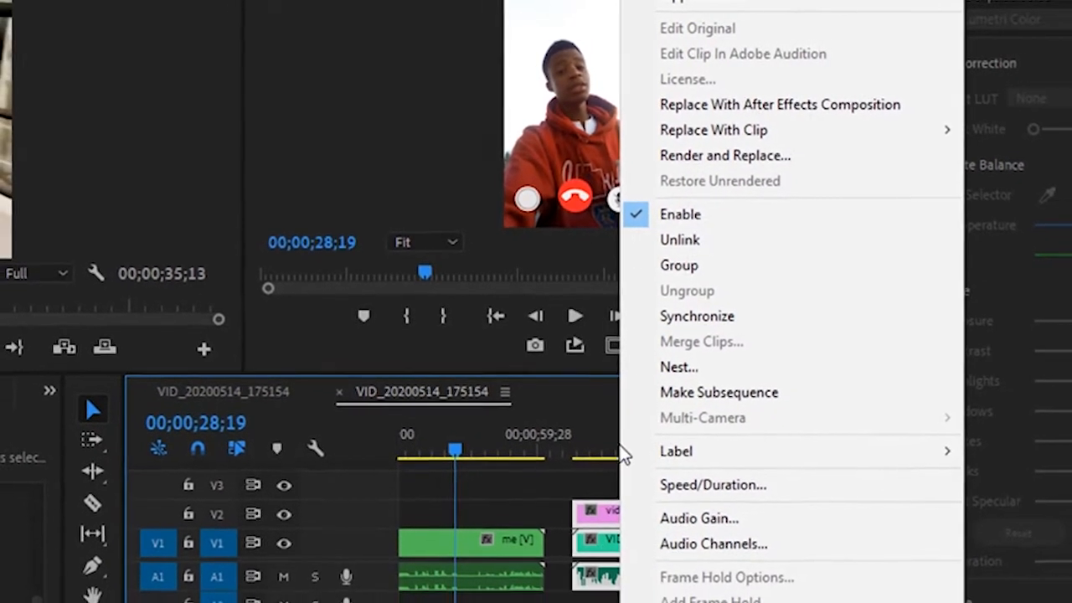
pyautogui.click(679, 367)
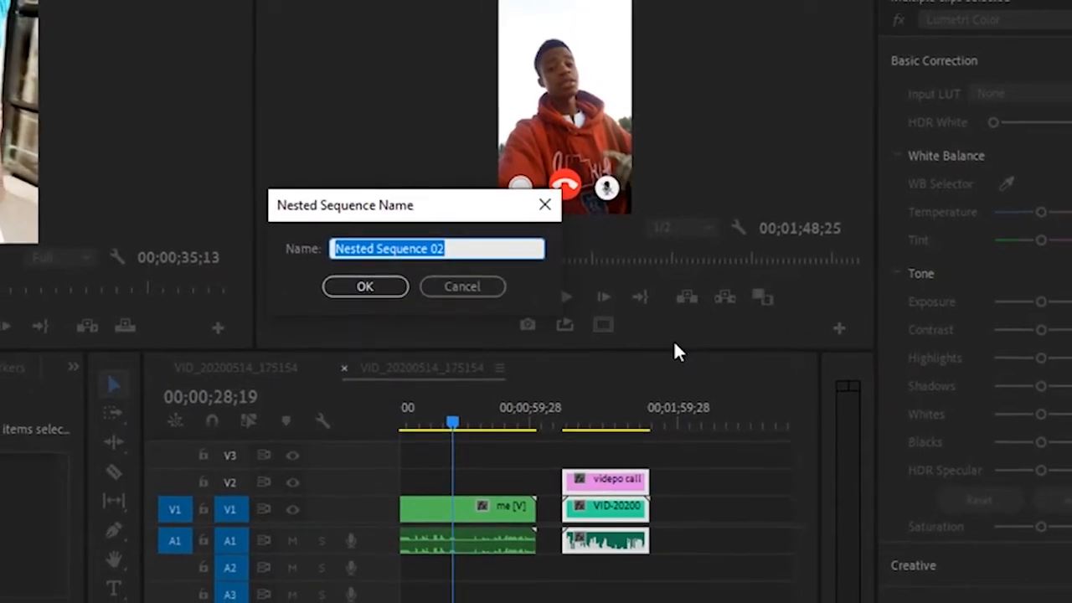
pyautogui.click(365, 285)
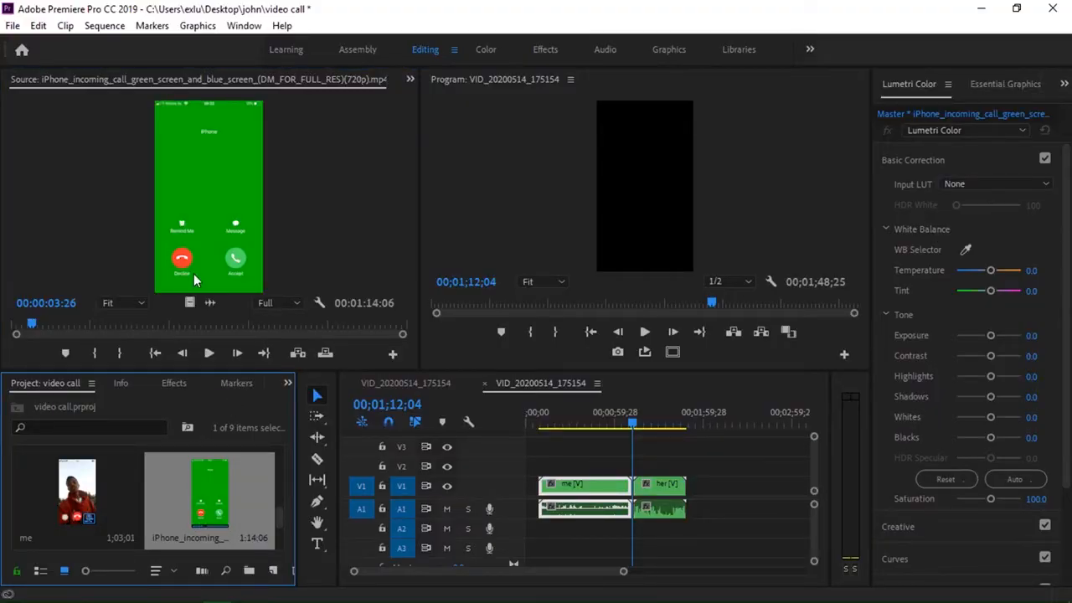
# Step: Place the green-screen incoming-call clip at the sequence start and fit it to the frame
pyautogui.click(16, 325)
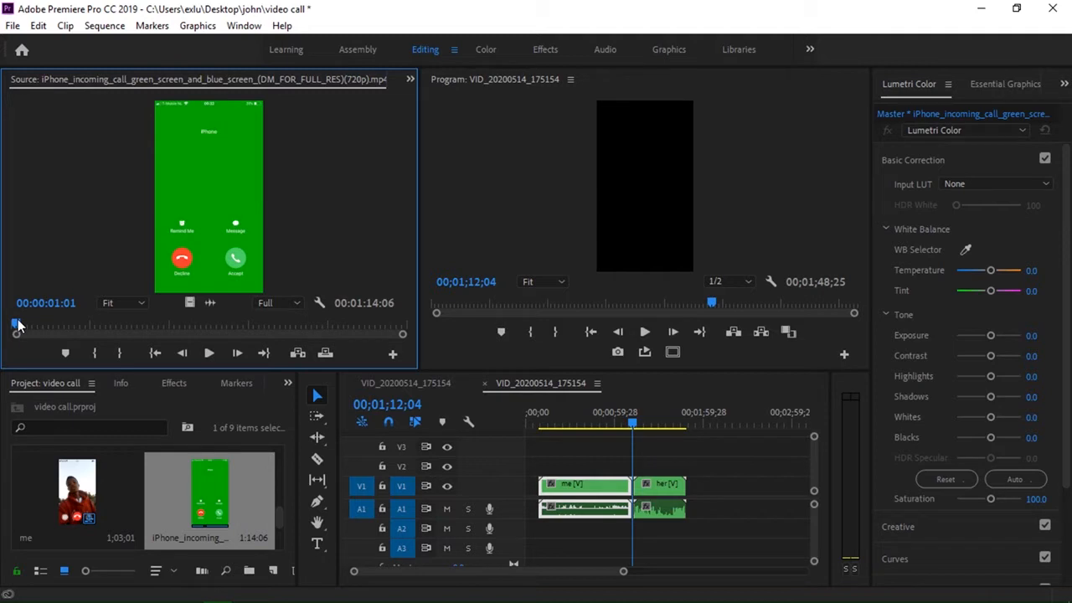
pyautogui.moveTo(15, 325); pyautogui.dragTo(47, 326)
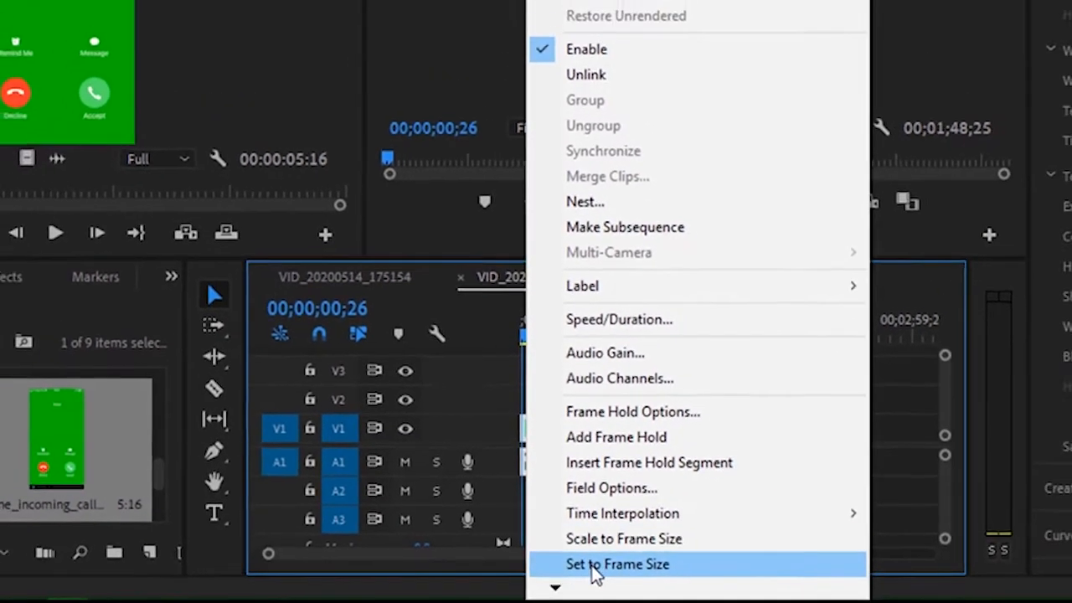
pyautogui.click(617, 563)
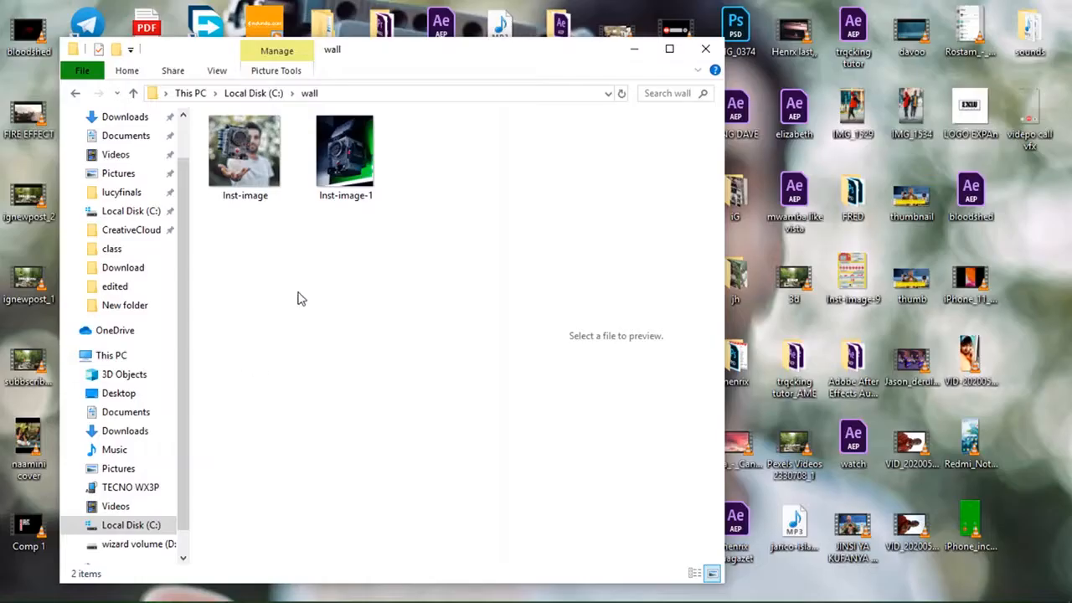
# Step: Pick the Inst-image photo from the wall folder as the background
pyautogui.click(245, 151)
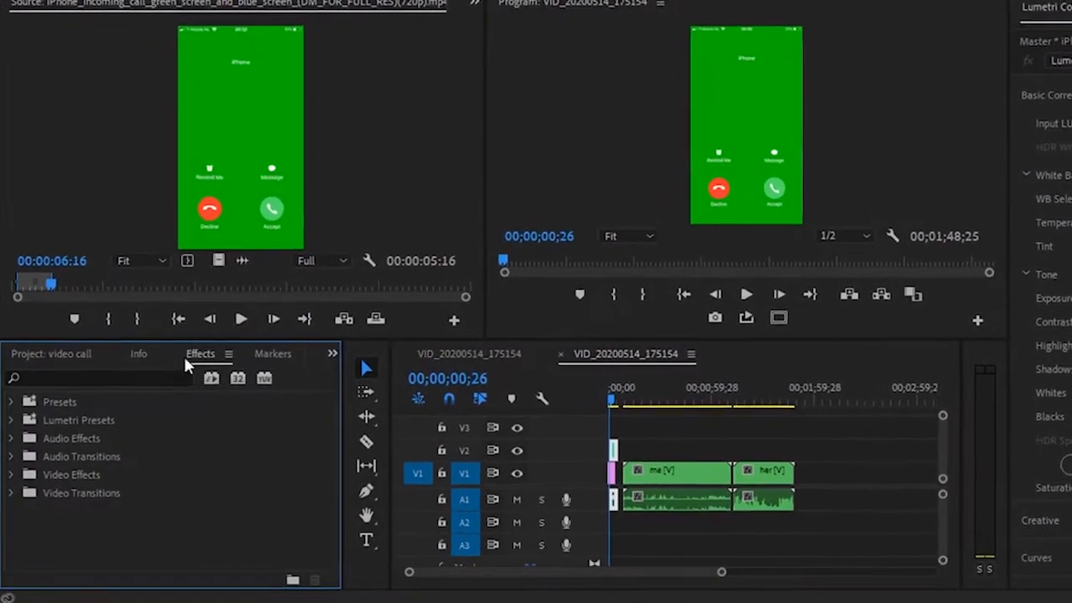
# Step: Find Ultra Key in Effects, apply it to the green-screen clip and show its Effect Controls
pyautogui.write('ul')
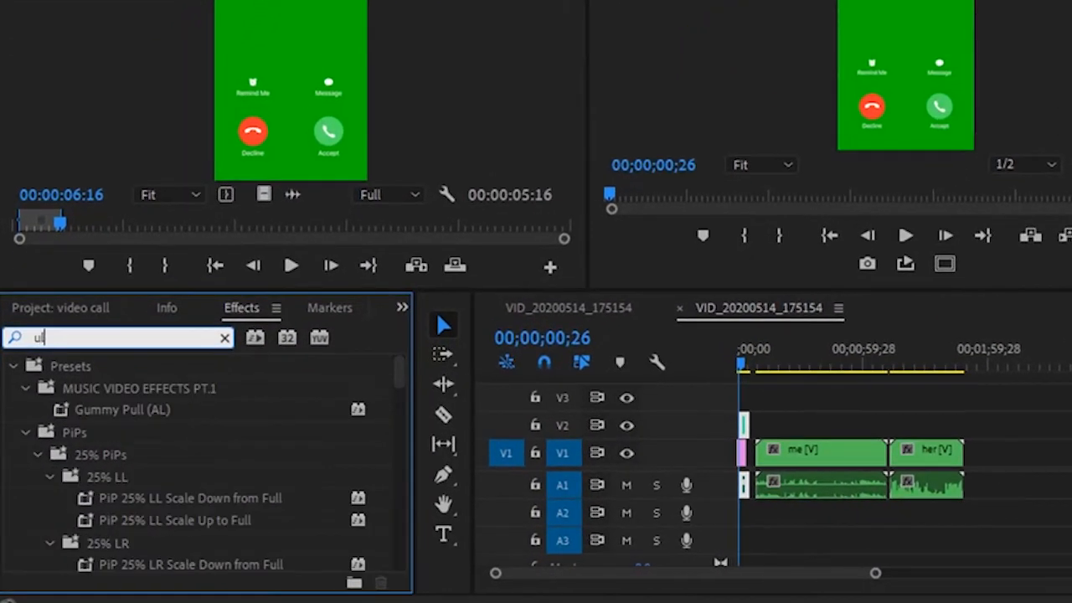
pyautogui.write('tra')
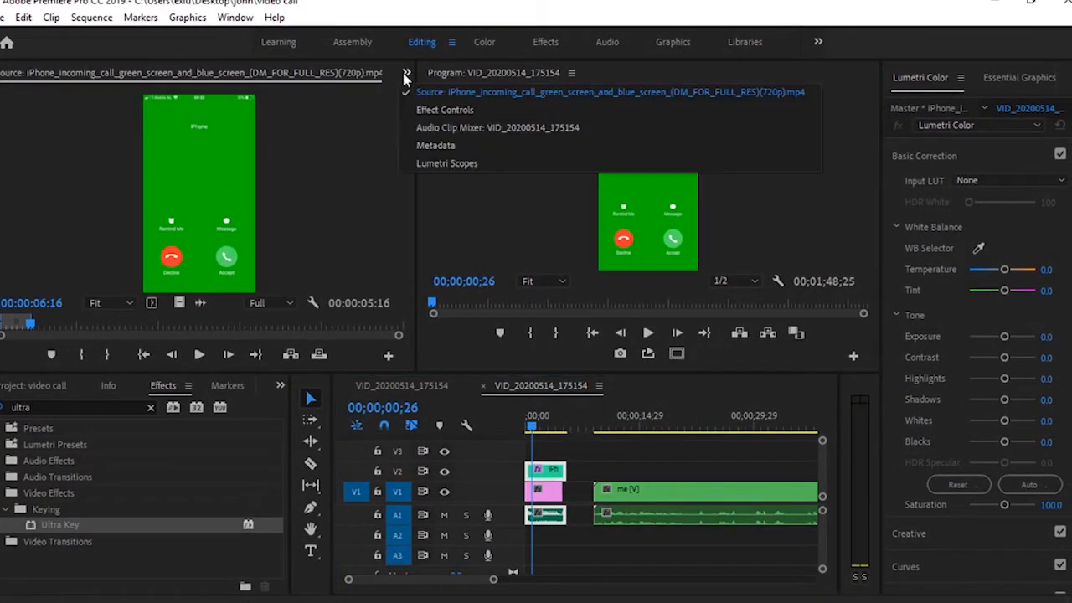
pyautogui.click(446, 109)
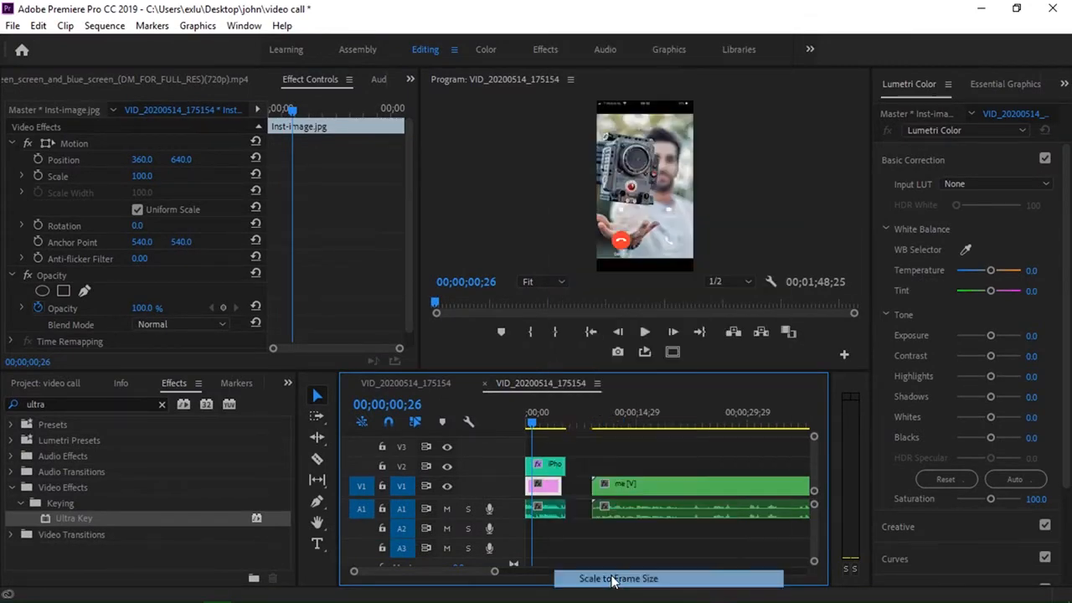
# Step: Scale Inst-image.jpg to frame size and move the me nested clip along the timeline
pyautogui.click(620, 578)
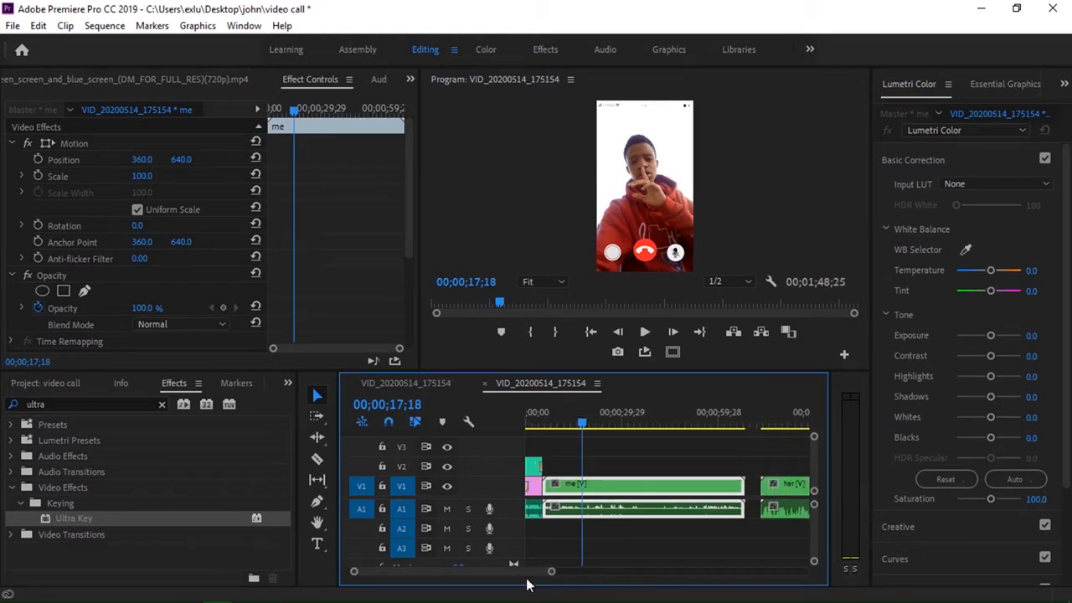
pyautogui.moveTo(640, 484); pyautogui.dragTo(573, 484)
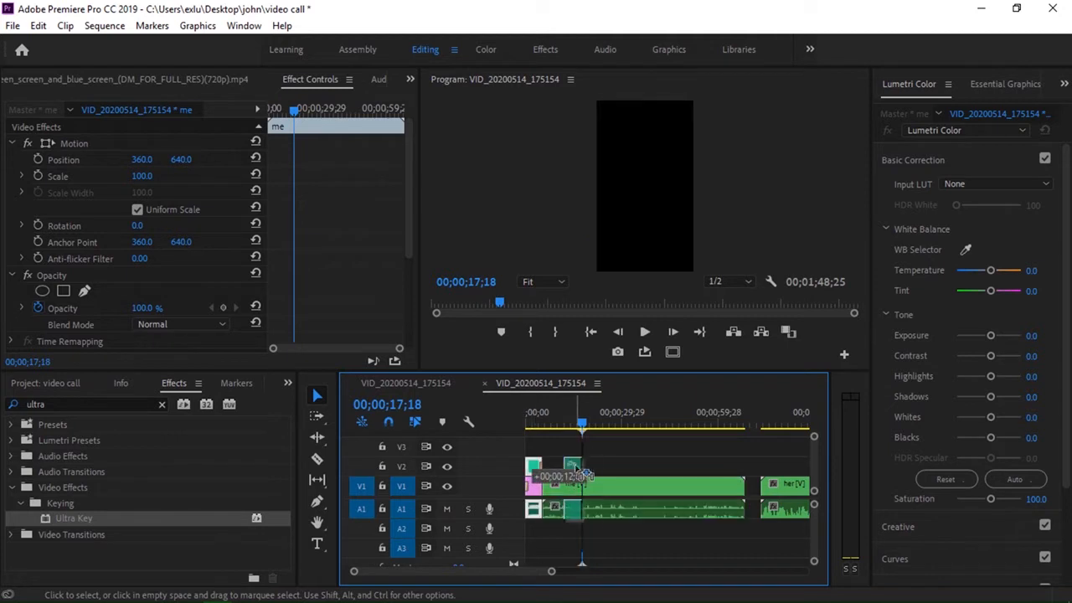
pyautogui.click(587, 469)
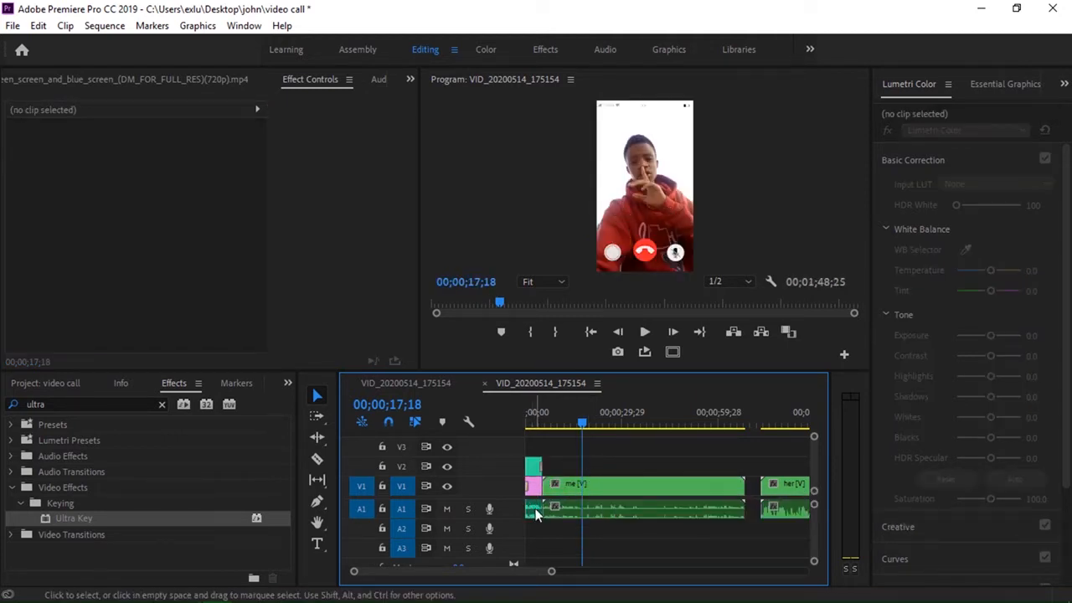
# Step: Shift the opening incoming-call clip, then jump into an early point of the me sequence
pyautogui.click(533, 465)
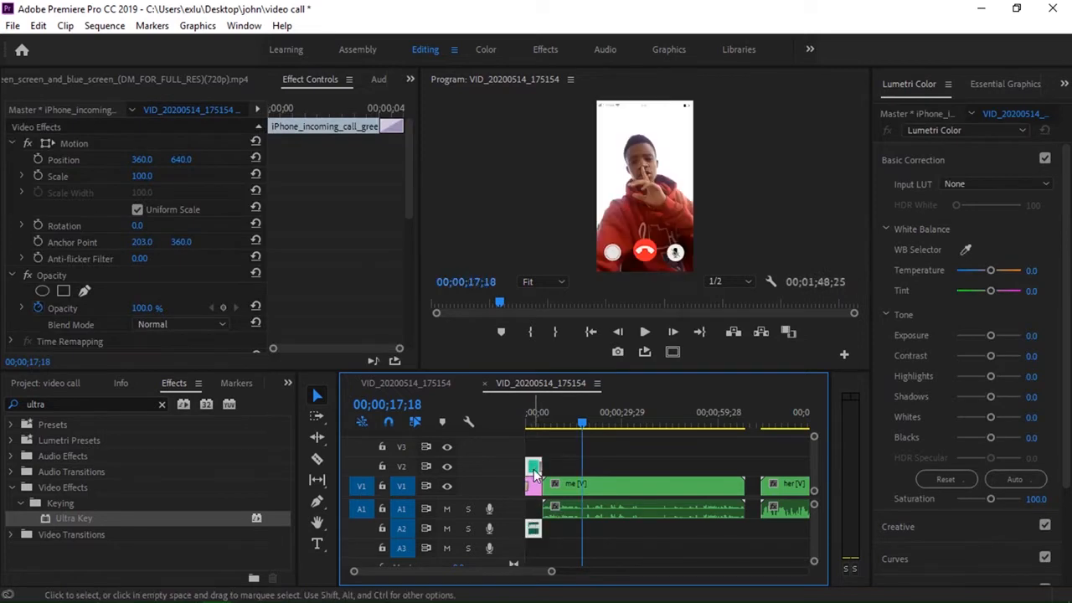
pyautogui.moveTo(533, 466); pyautogui.dragTo(586, 466)
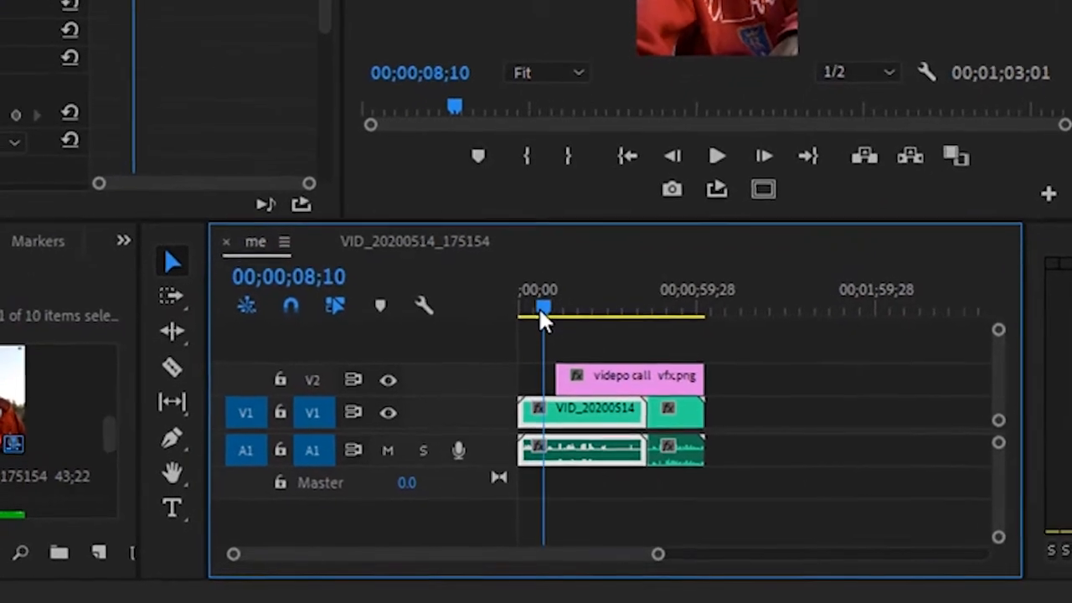
pyautogui.click(717, 156)
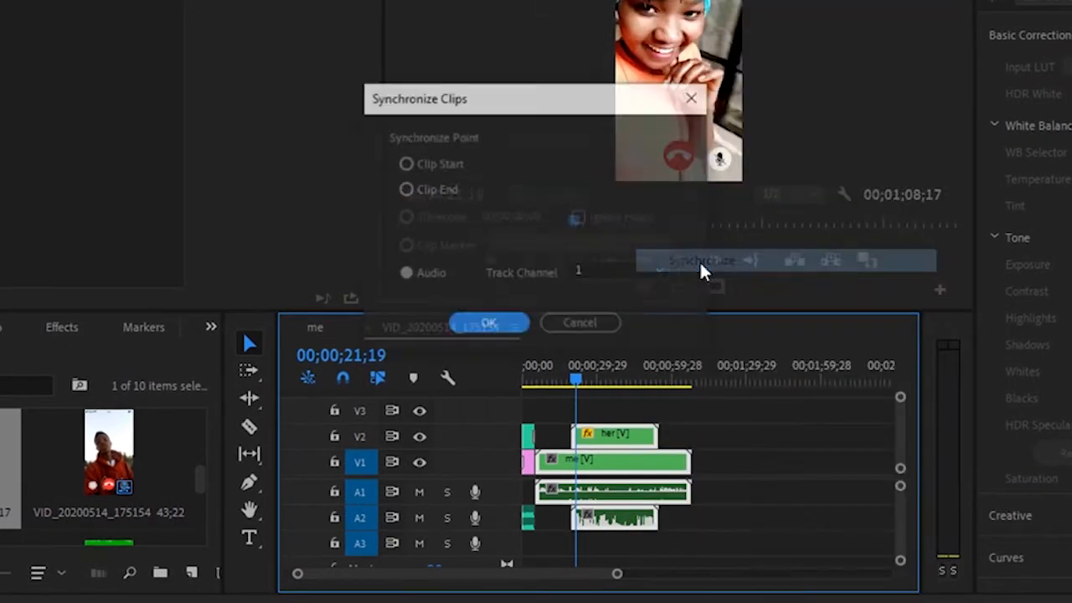
# Step: Synchronize the stacked her and me clips using Audio as the sync point
pyautogui.click(489, 323)
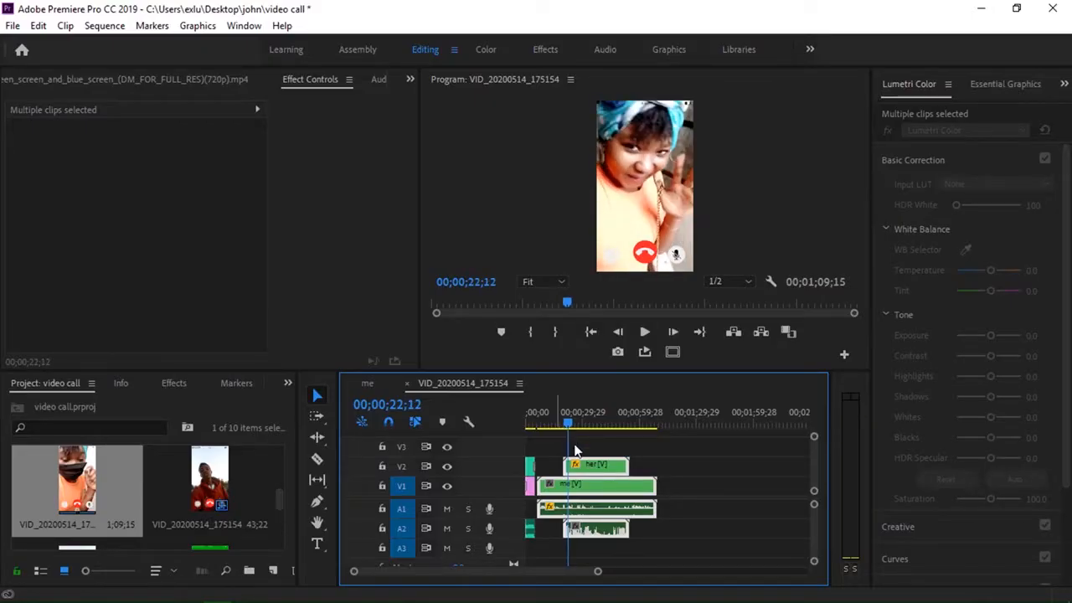
pyautogui.moveTo(586, 469)
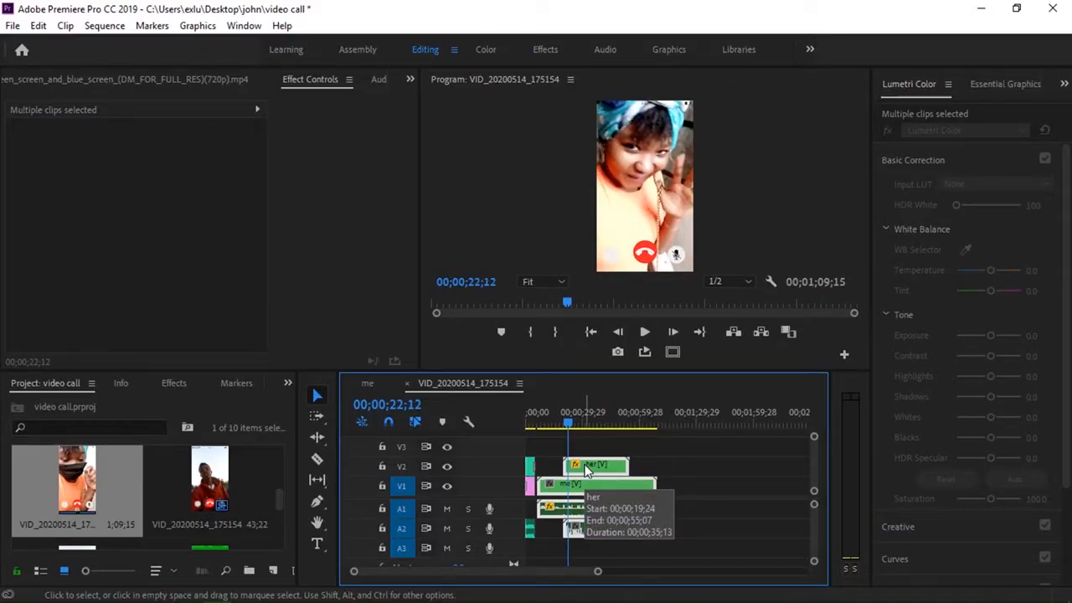
pyautogui.moveTo(243, 147)
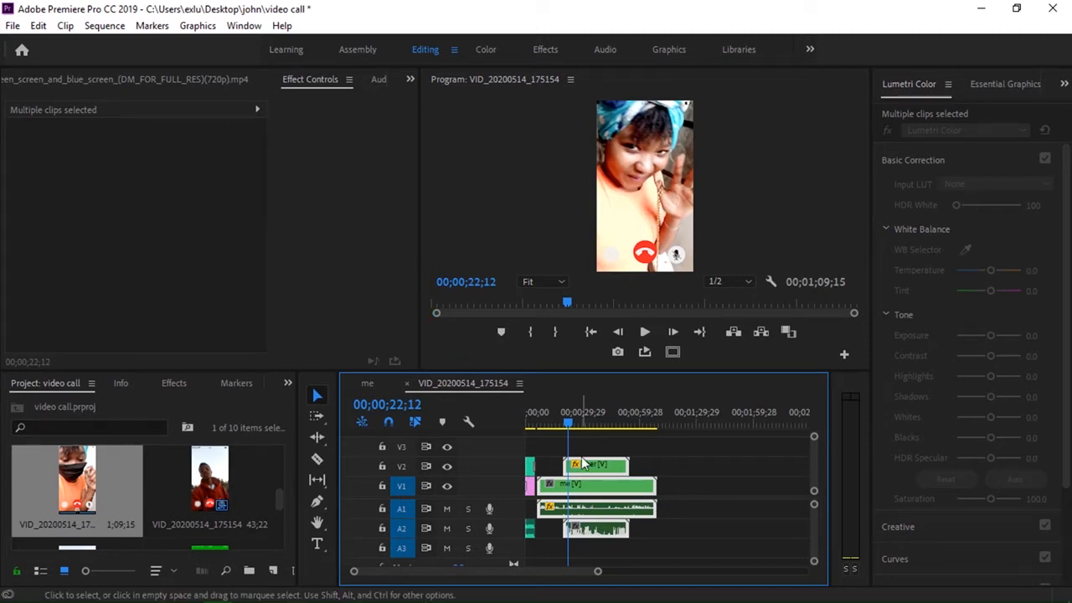
# Step: Alt-drag a copy of the synced her/me pair later in the sequence and select the her clip
pyautogui.moveTo(587, 466); pyautogui.dragTo(728, 483)
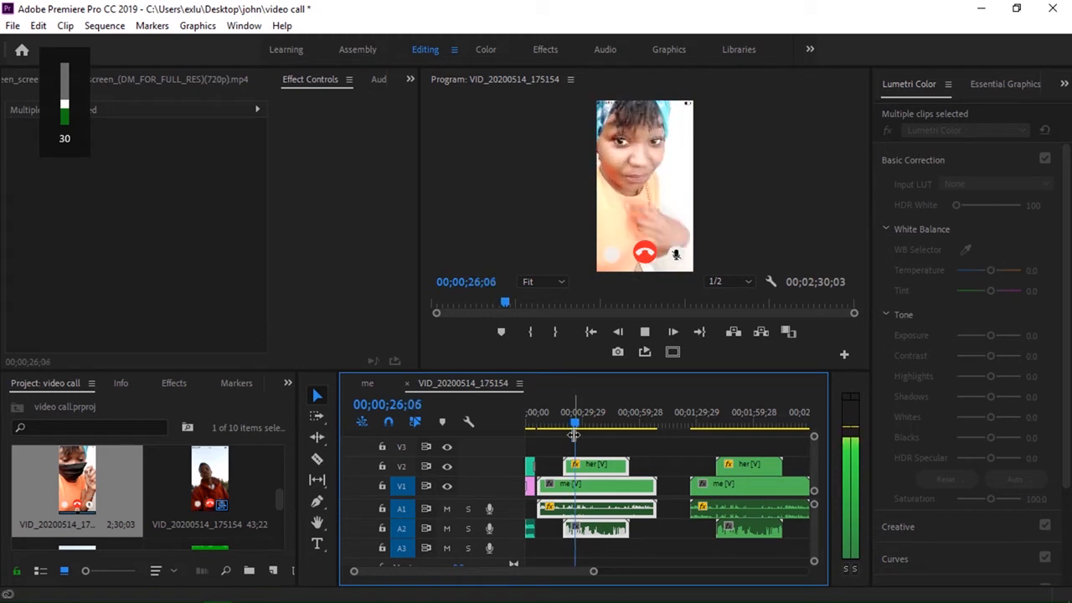
pyautogui.click(655, 459)
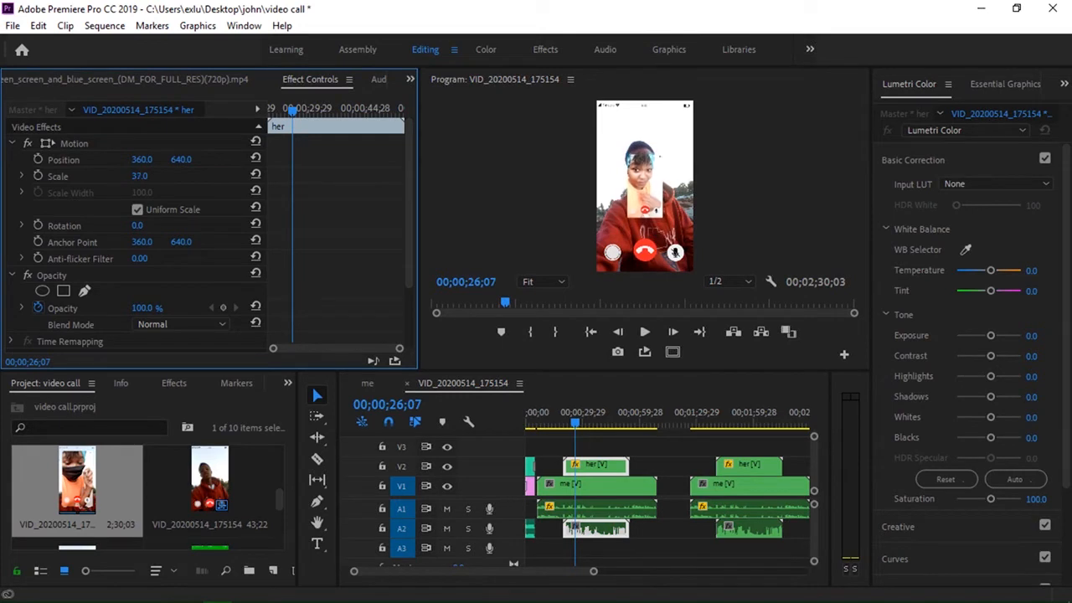
# Step: Scale the her clip to 35 and position it as a top-right inset, then switch to the me sequence
pyautogui.moveTo(140, 176); pyautogui.dragTo(137, 176)
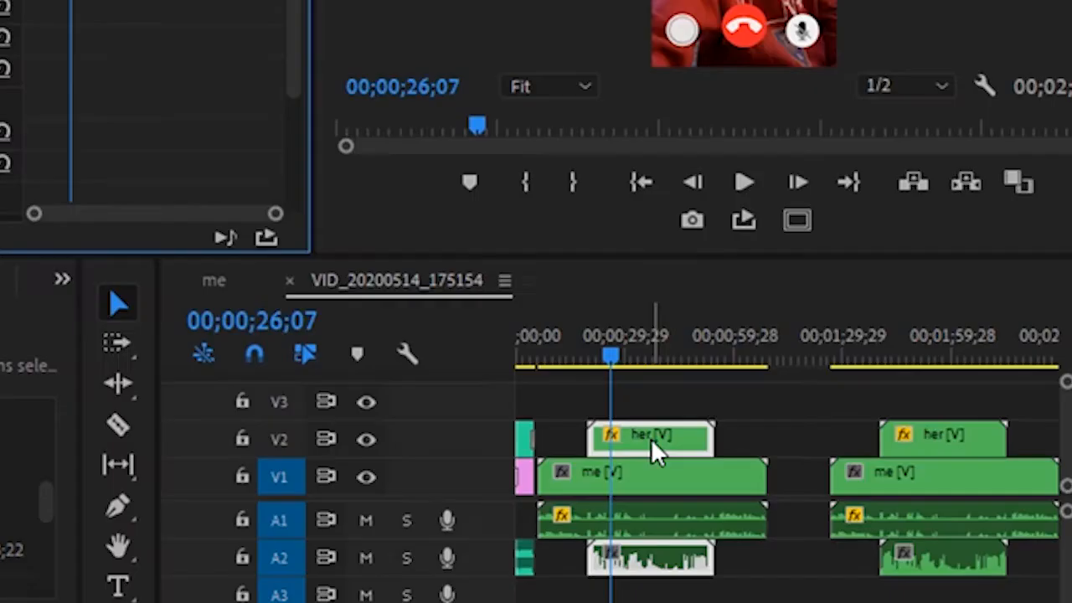
pyautogui.click(581, 279)
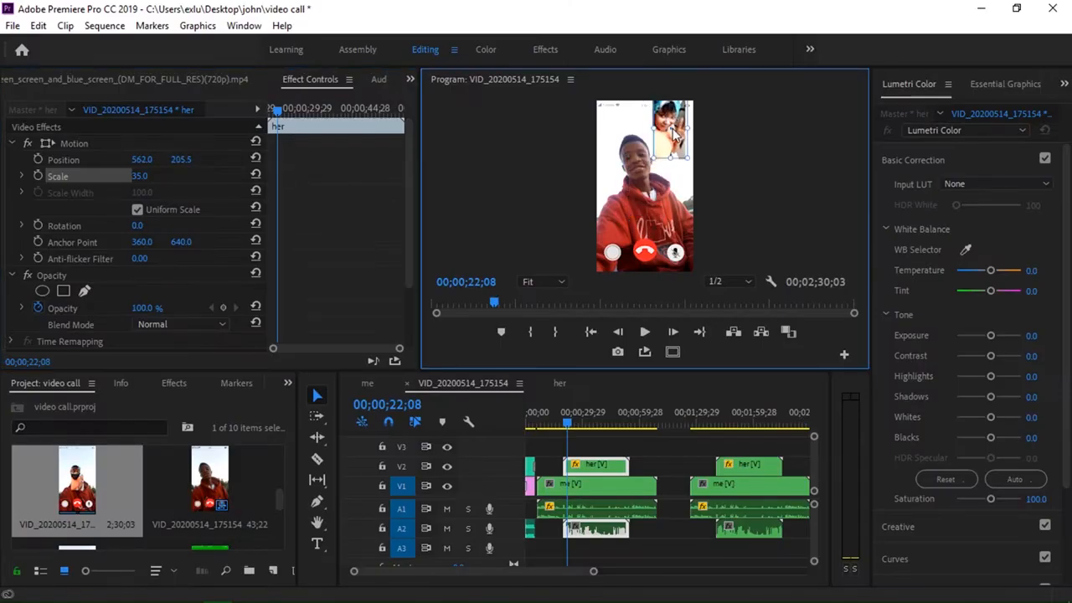
pyautogui.moveTo(670, 131); pyautogui.dragTo(670, 148)
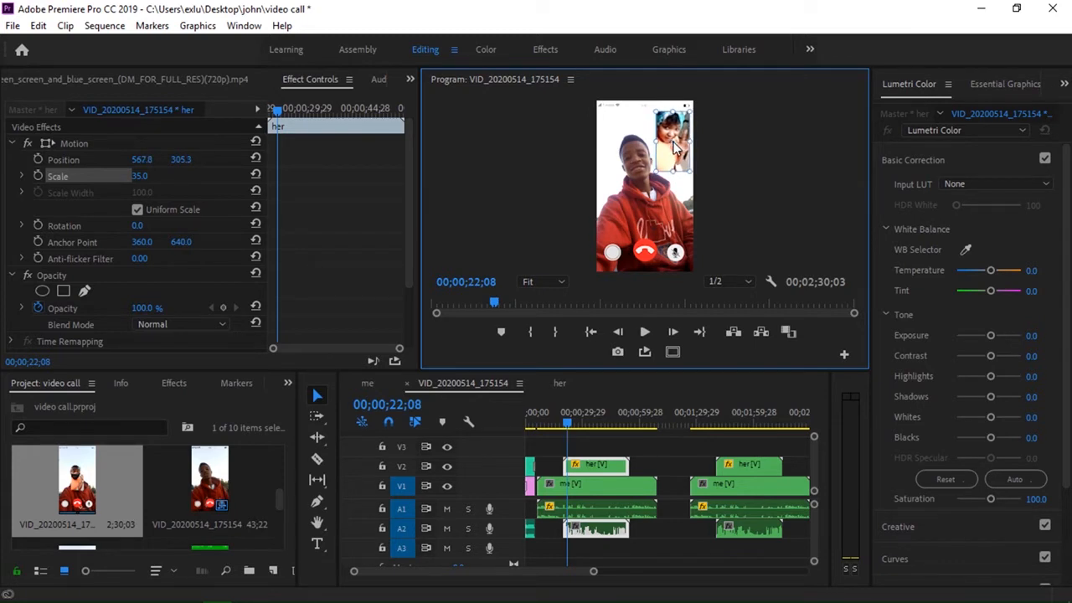
pyautogui.click(643, 332)
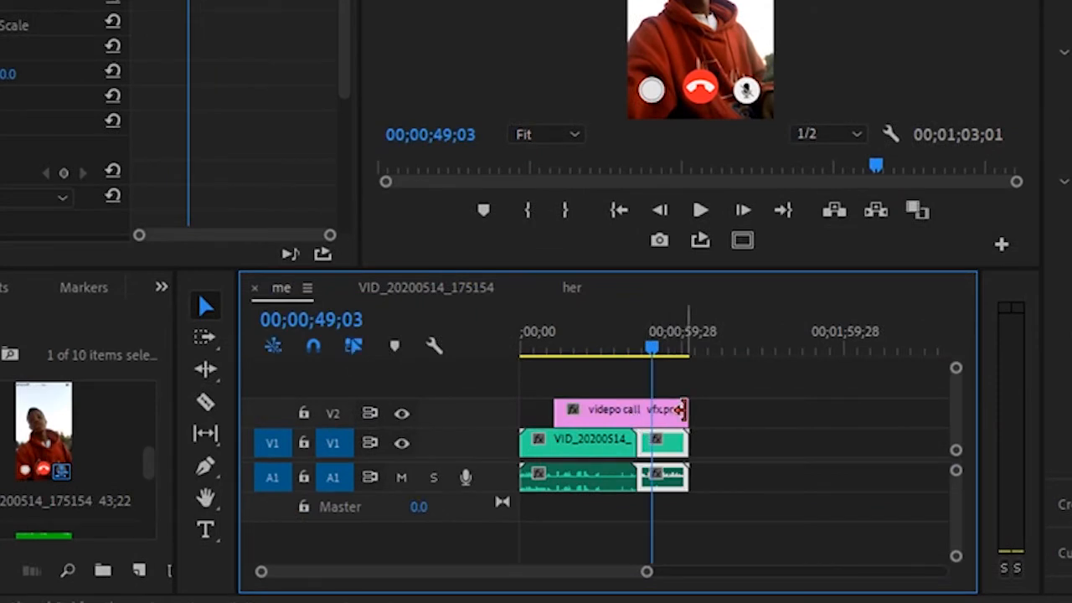
# Step: Trim the call overlay in the me sequence so it ends with the video
pyautogui.moveTo(683, 410); pyautogui.dragTo(654, 410)
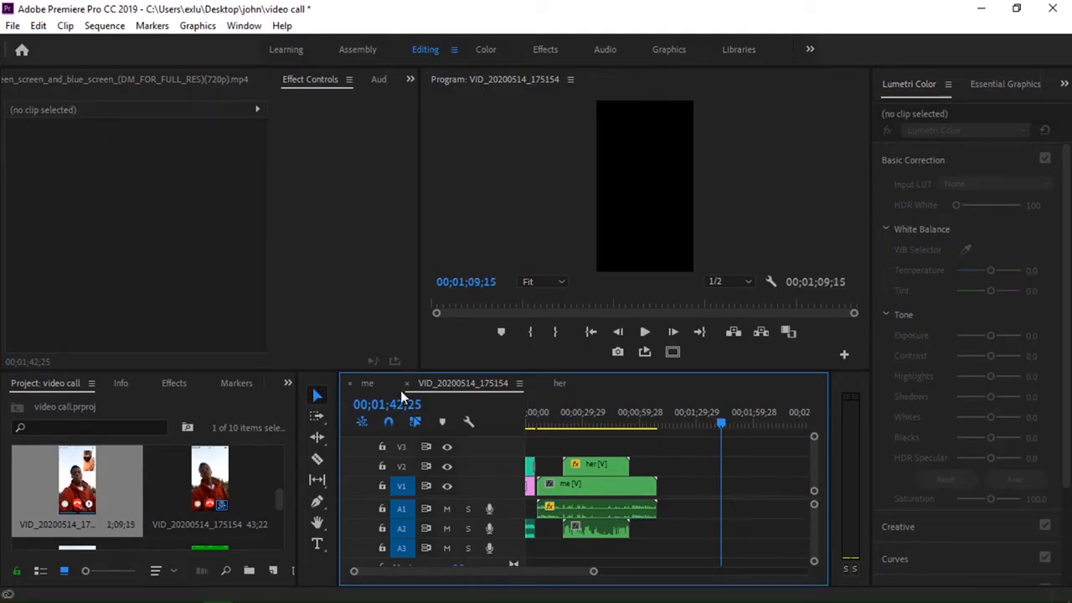
# Step: Place her raw video on V1 later in the timeline with videpo call vfx.png on V3 above it
pyautogui.click(678, 426)
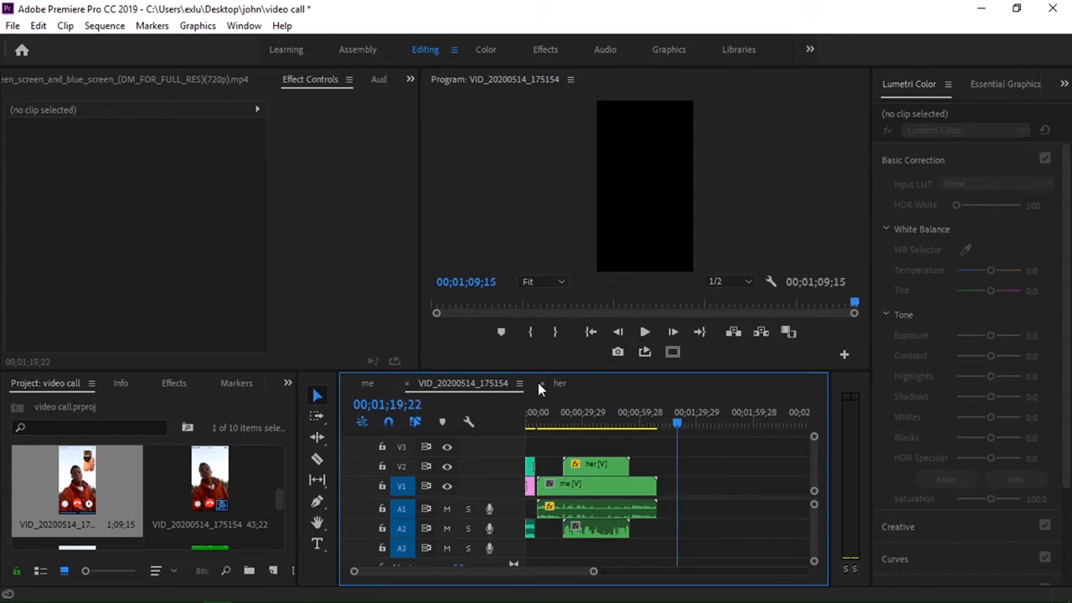
pyautogui.click(560, 382)
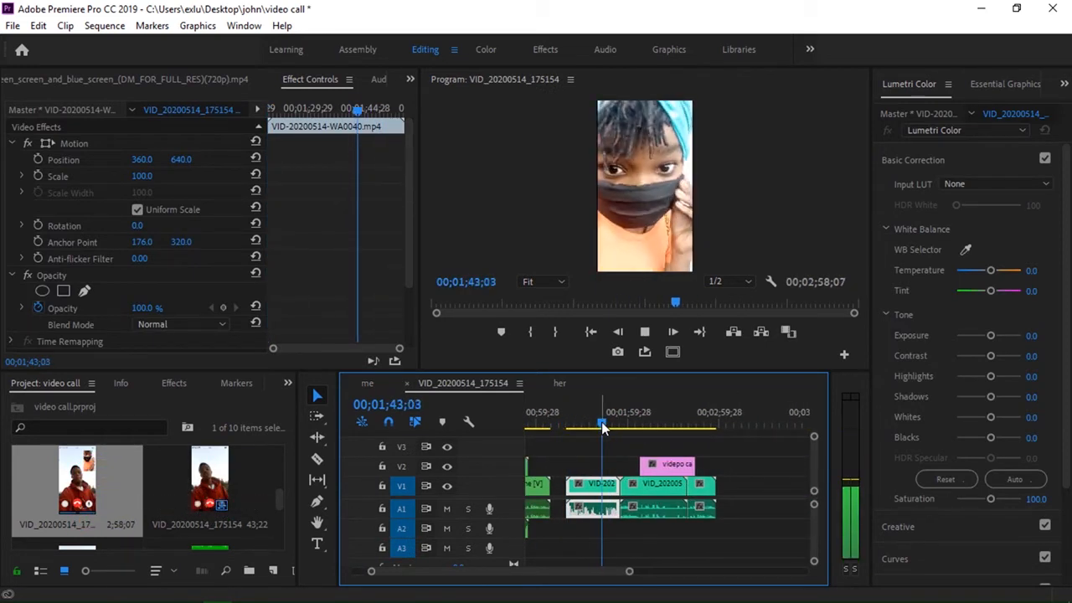
pyautogui.click(602, 423)
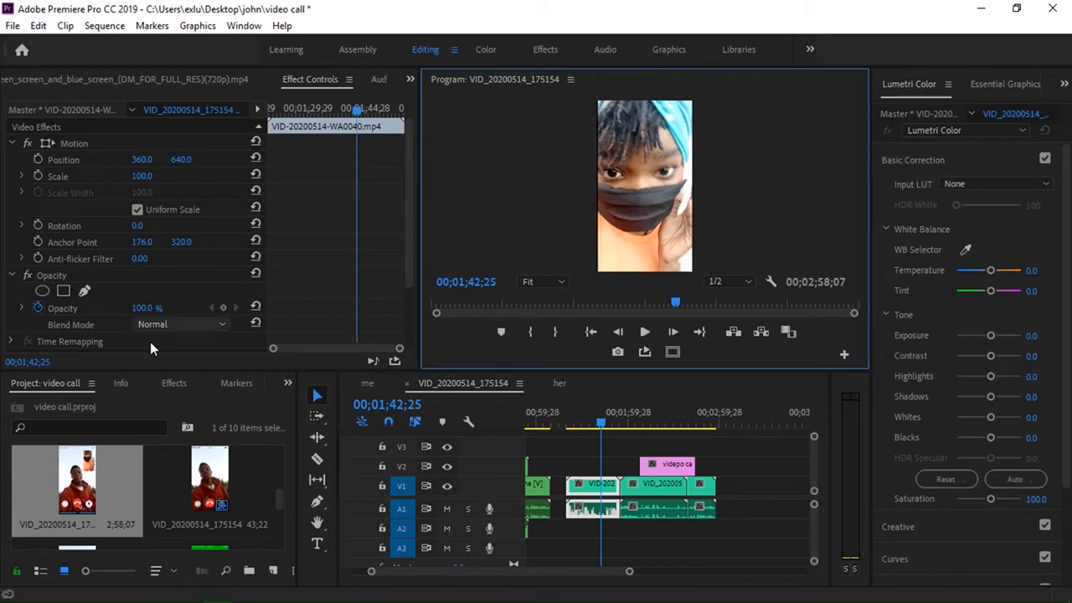
pyautogui.click(593, 466)
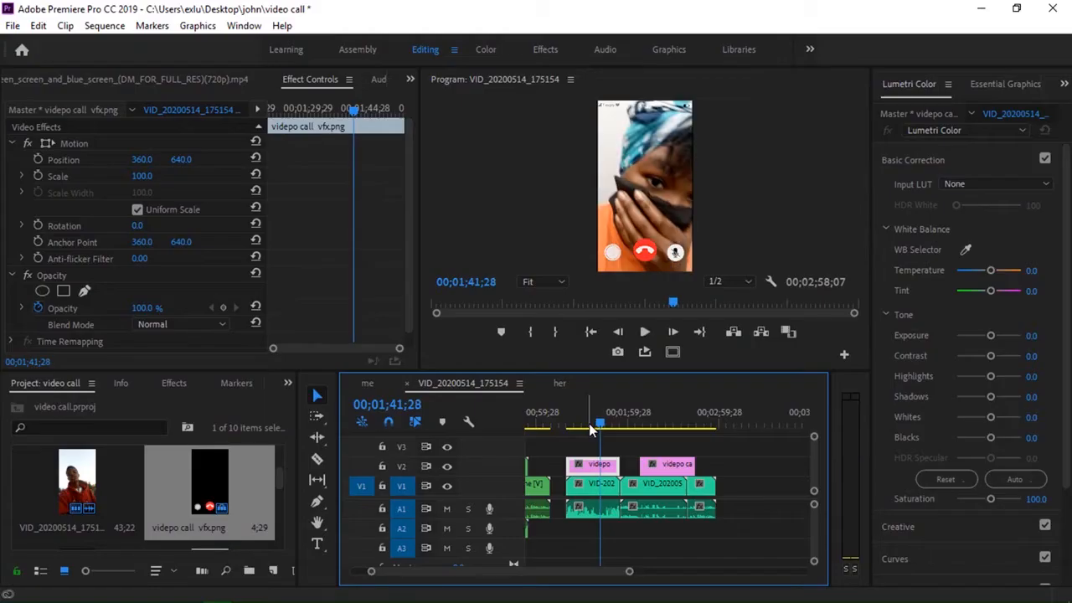
# Step: Stack and trim the second section's clips and set me2 Scale to 32 as a lower-right inset
pyautogui.click(664, 426)
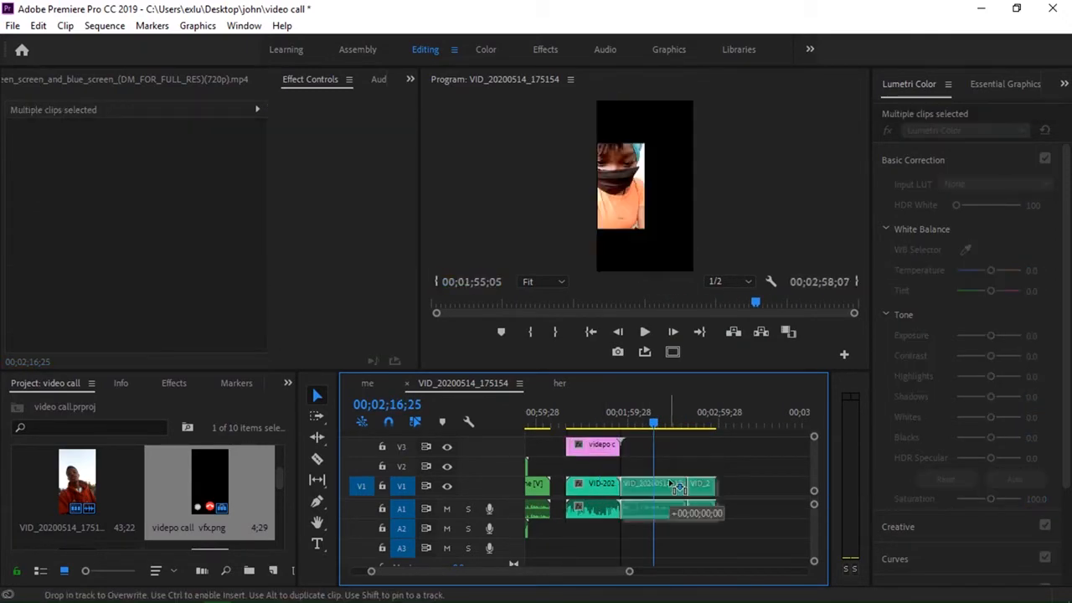
pyautogui.click(678, 466)
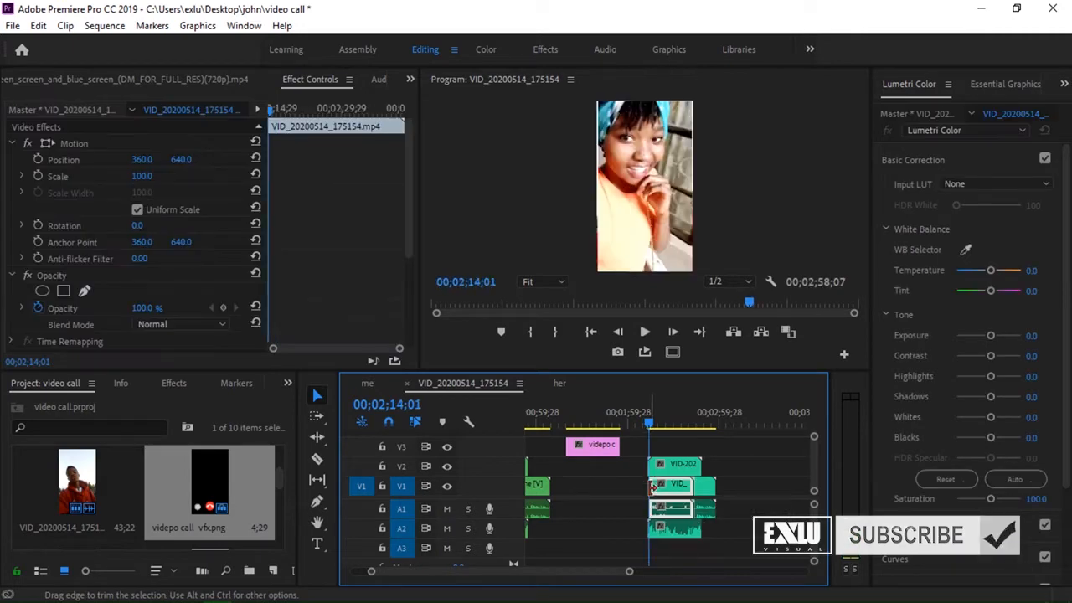
pyautogui.click(684, 486)
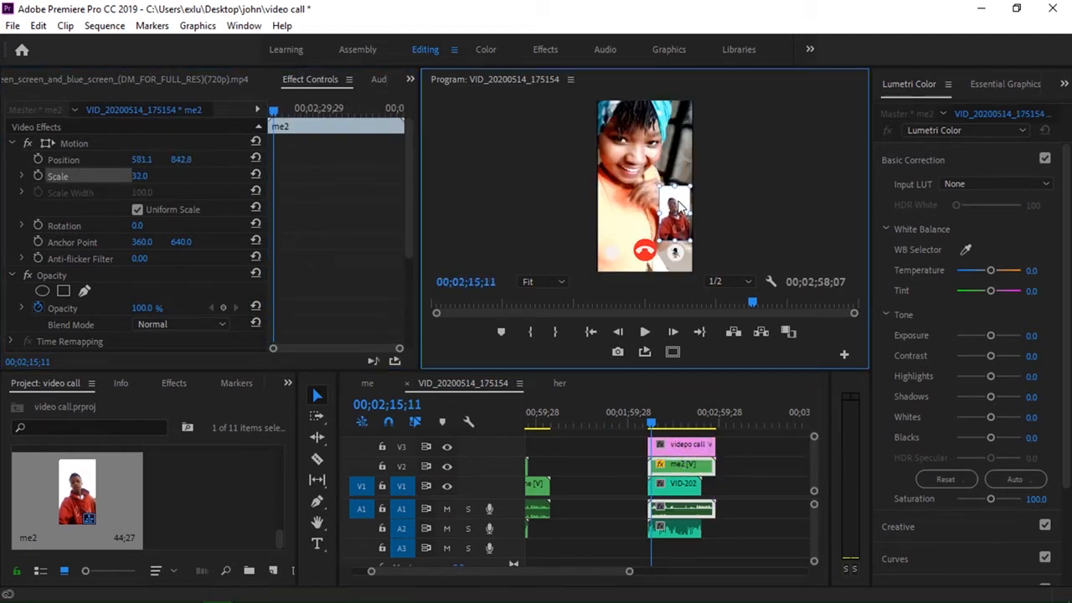
pyautogui.click(644, 331)
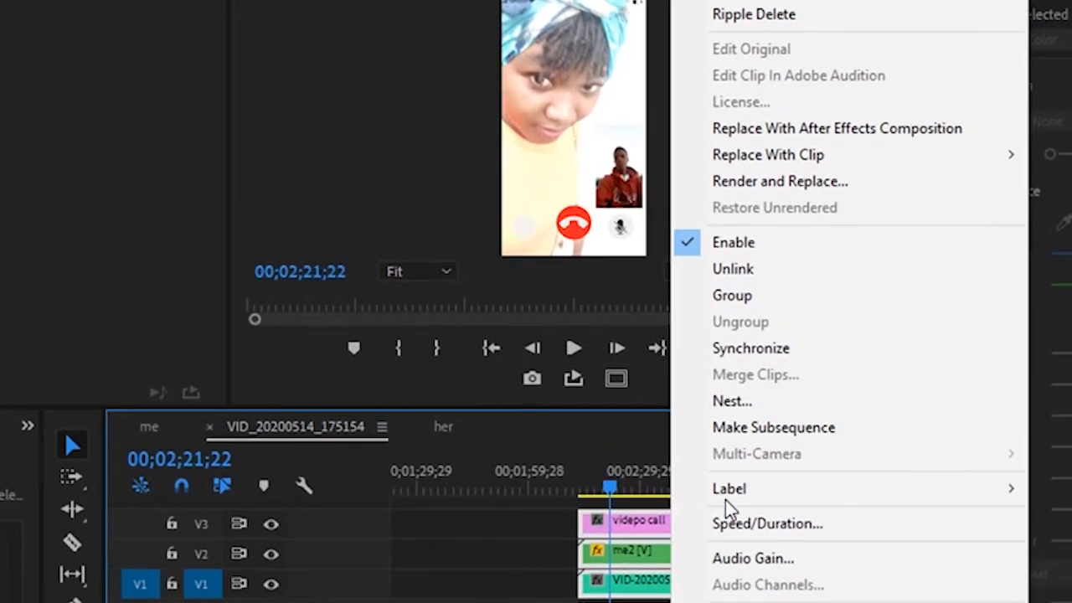
# Step: Nest the stacked second-section clips into a sequence named her main
pyautogui.click(731, 401)
pyautogui.write('her')
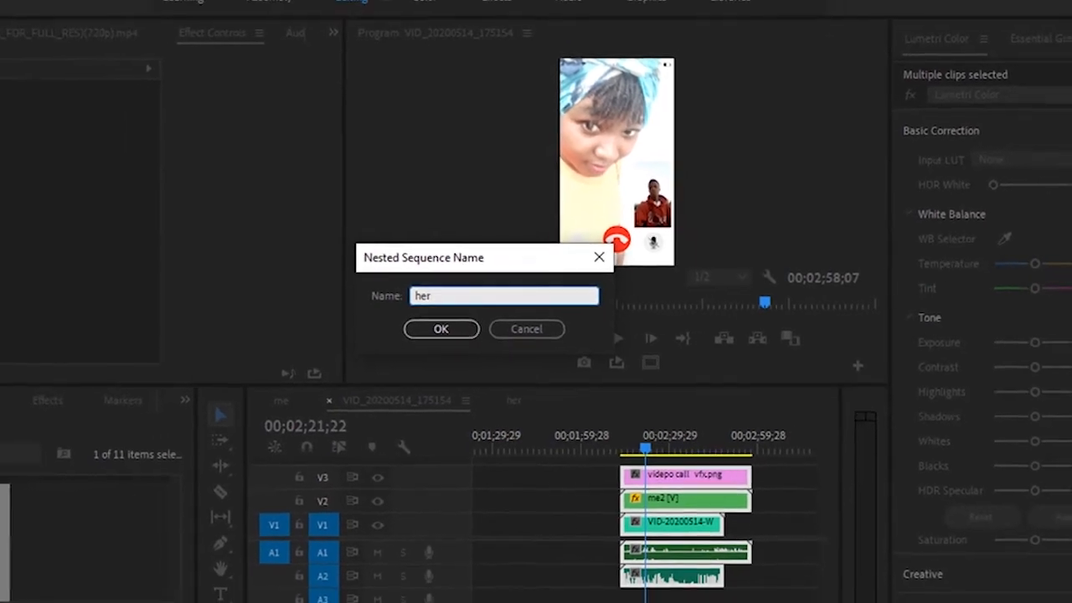
pyautogui.click(442, 328)
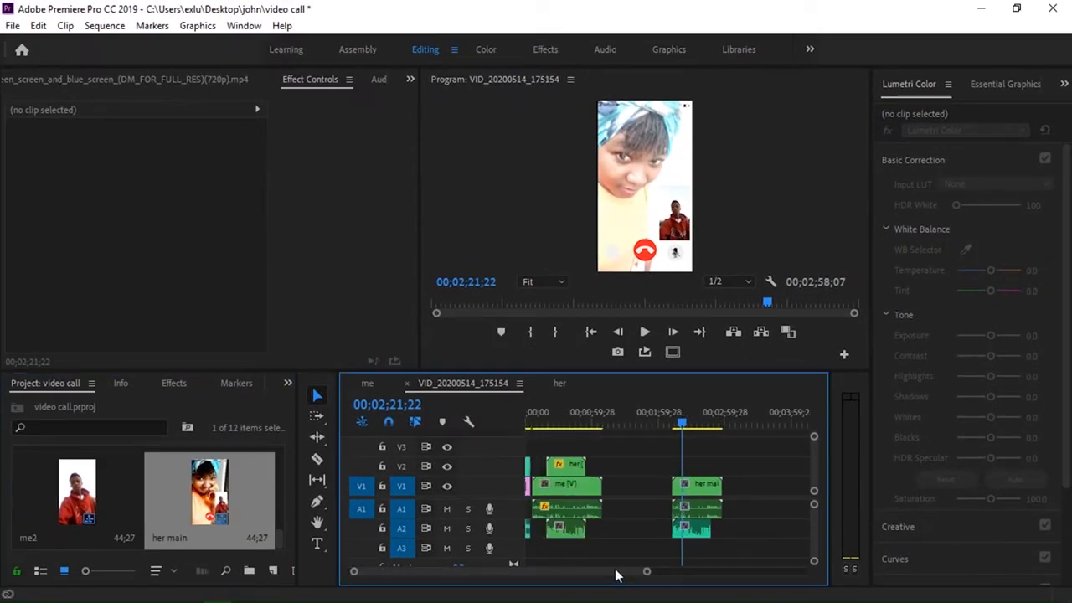
# Step: Nest the first her/me clip pair into a sequence named me main
pyautogui.click(568, 506)
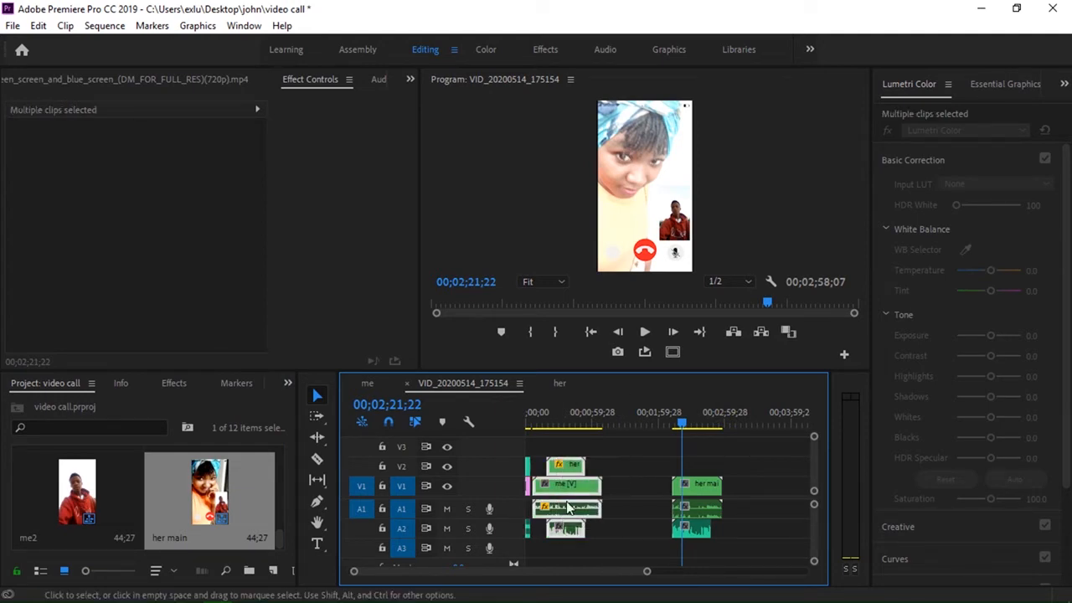
pyautogui.rightClick(566, 506)
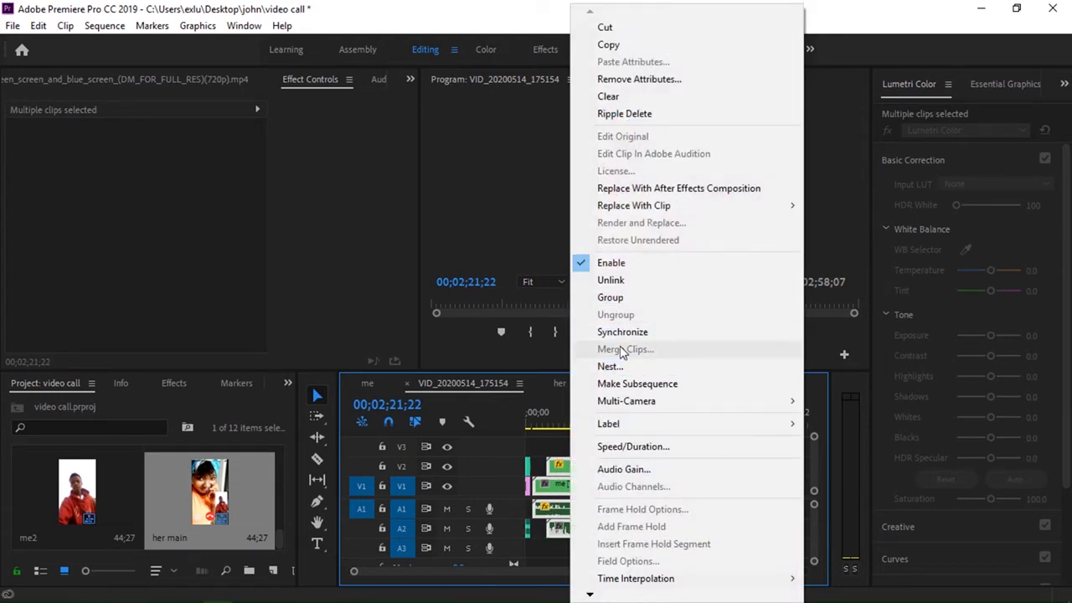
pyautogui.click(610, 365)
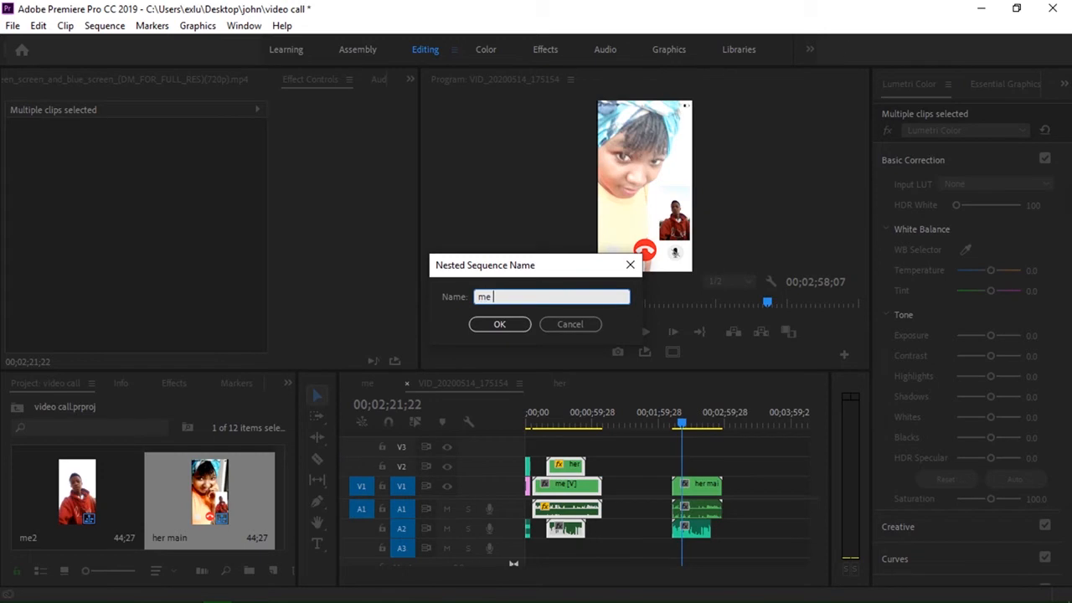
pyautogui.click(499, 325)
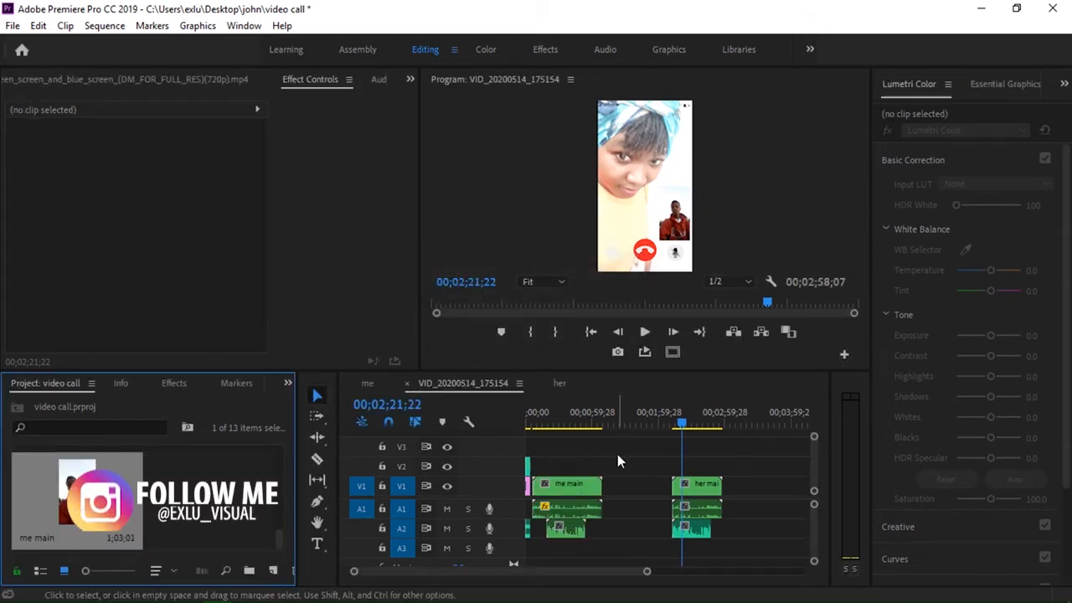
# Step: Place the her main nested clip on V2 above me main on V1 so they overlap
pyautogui.click(567, 482)
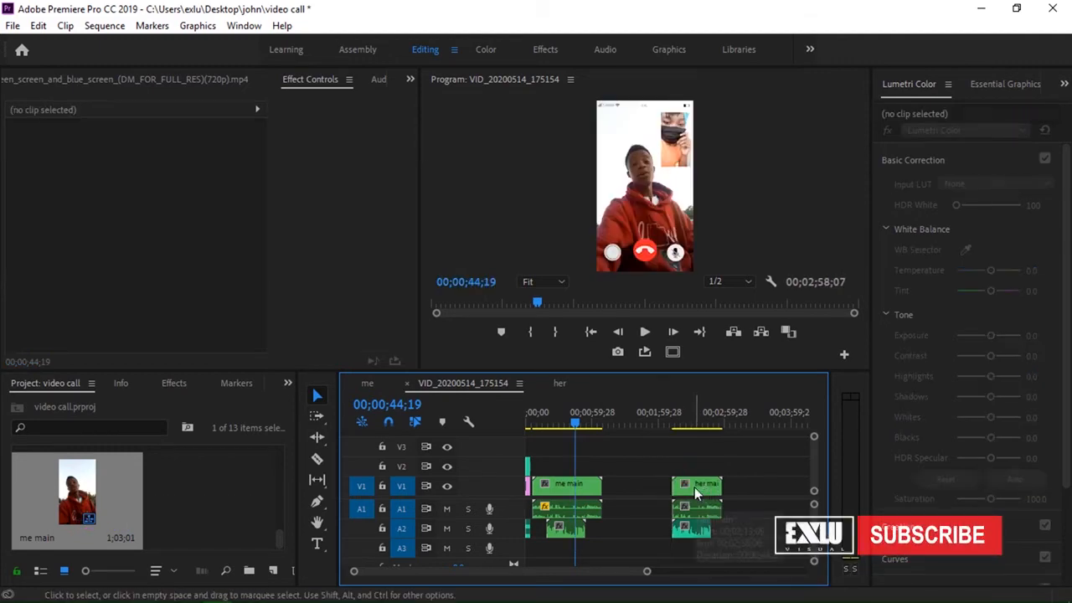
pyautogui.rightClick(697, 484)
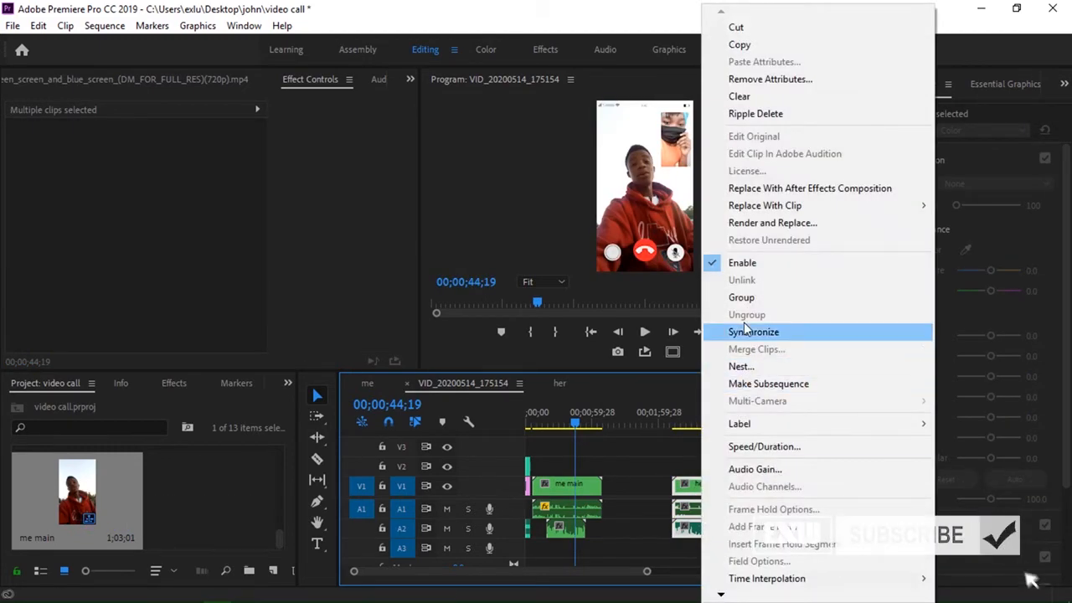
pyautogui.click(754, 332)
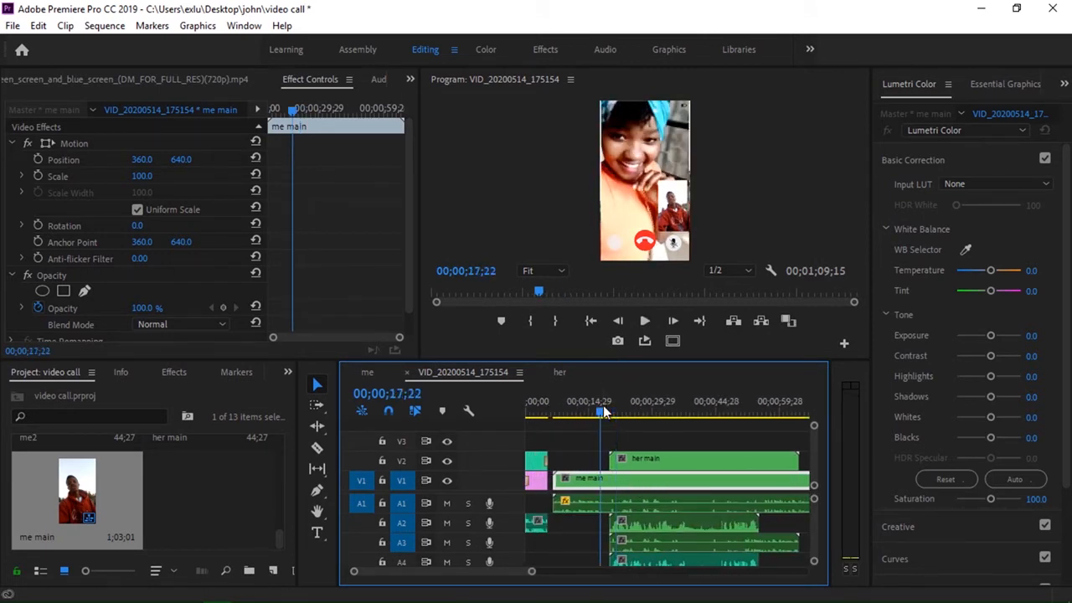
# Step: Trim the me main clip's start so her main overlaps from about 21 seconds
pyautogui.click(643, 320)
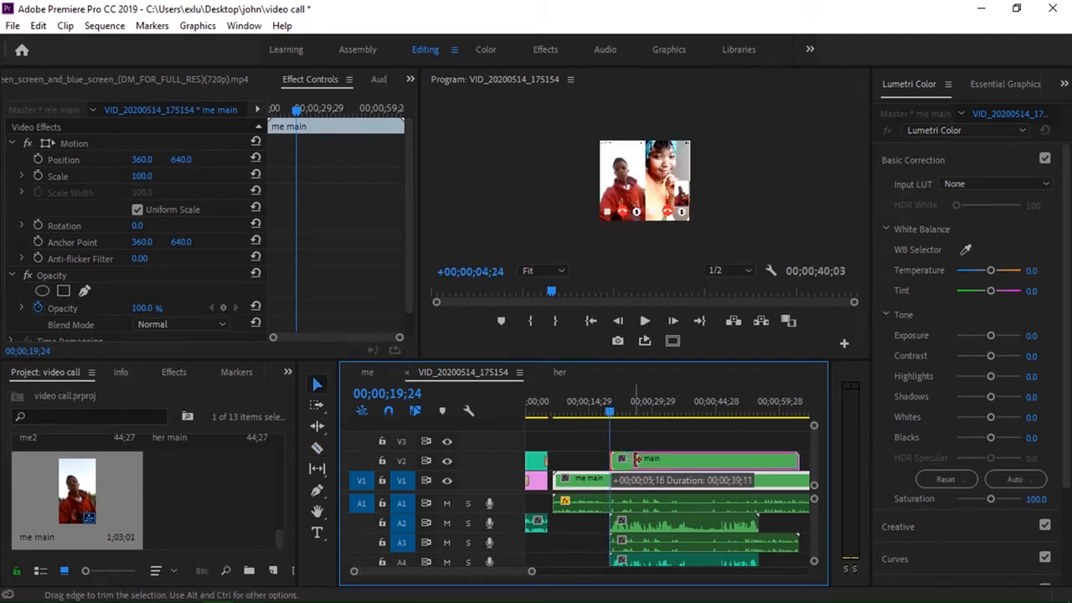
pyautogui.click(644, 320)
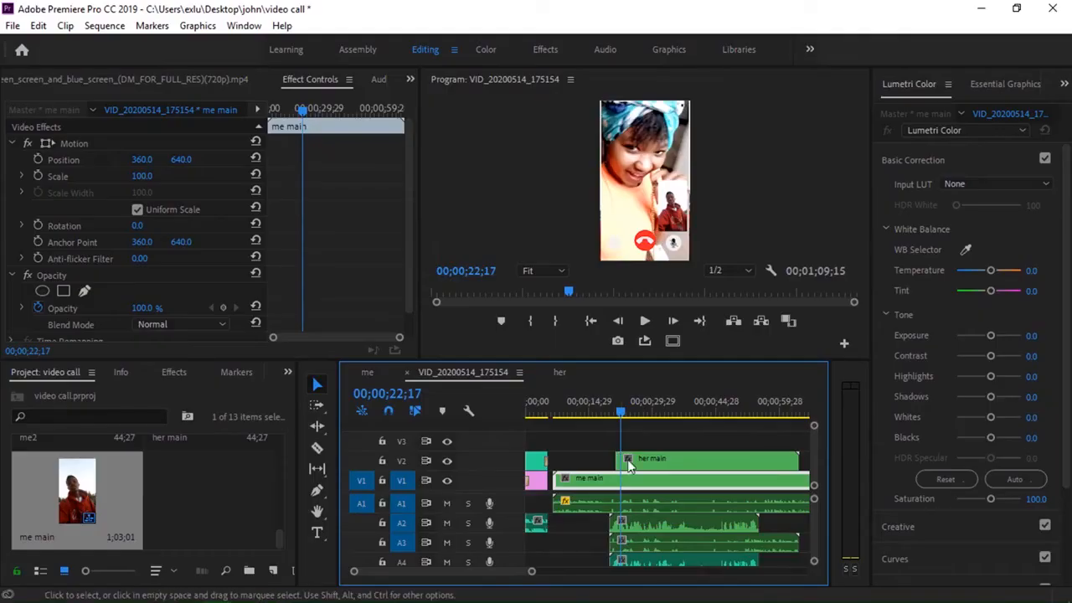
pyautogui.click(654, 459)
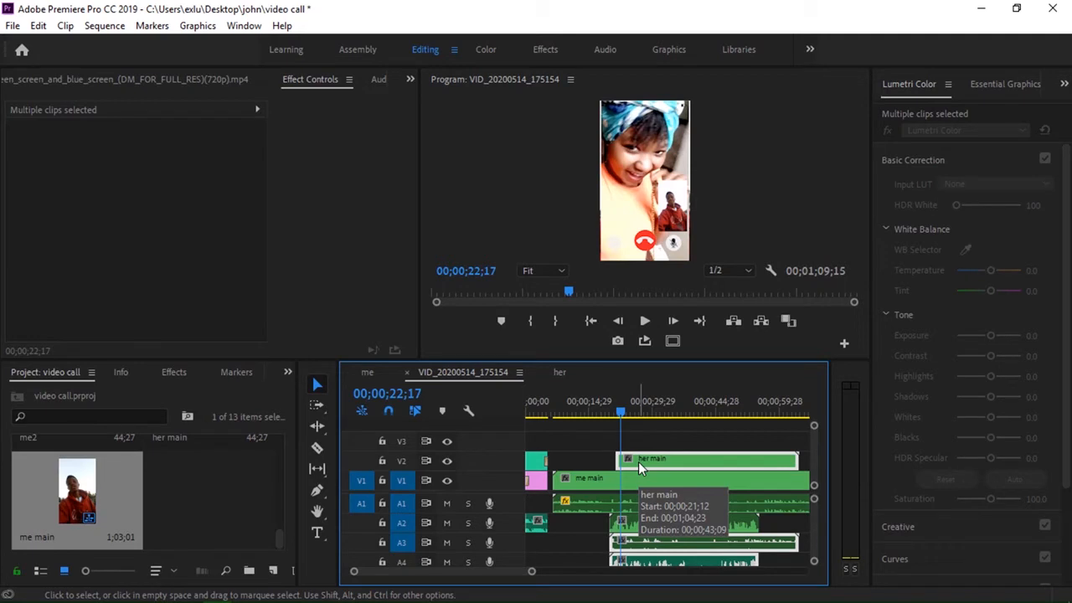
pyautogui.moveTo(622, 319)
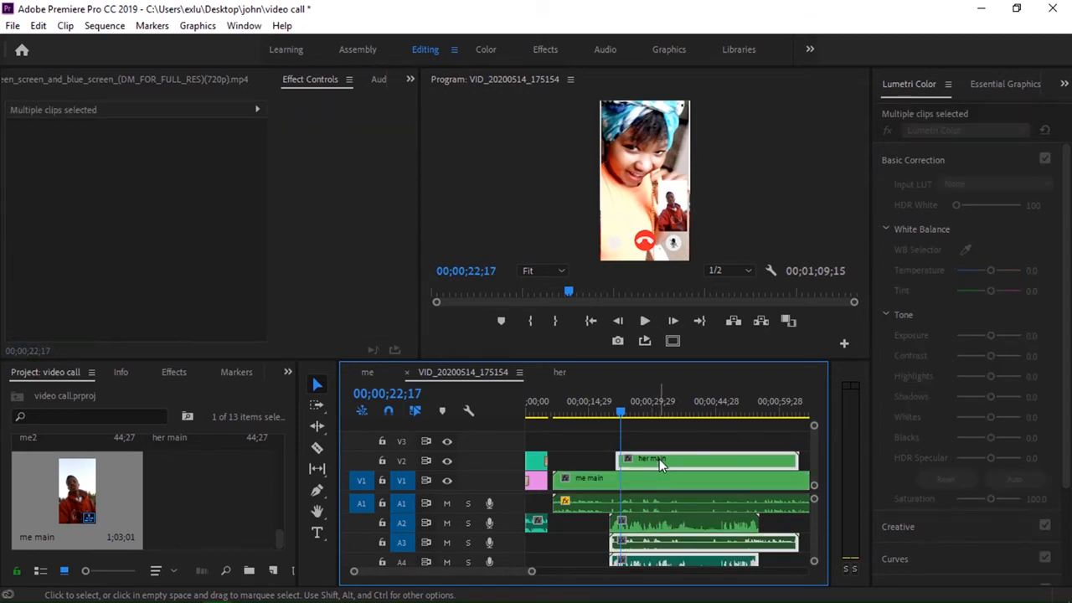
# Step: Ungroup the me main and her main clips via the right-click menu
pyautogui.rightClick(662, 466)
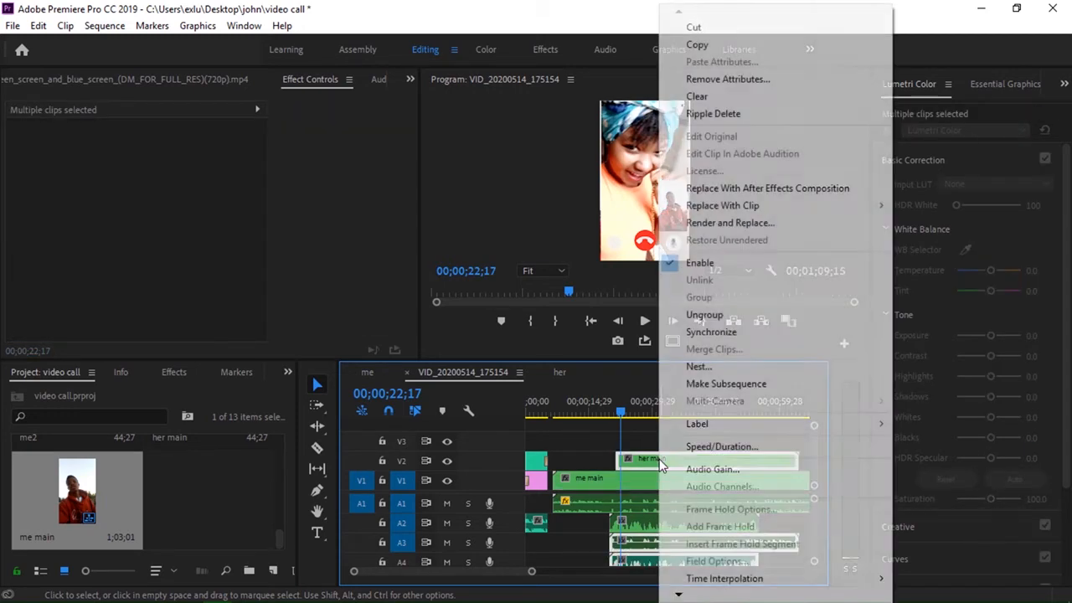
pyautogui.moveTo(703, 315)
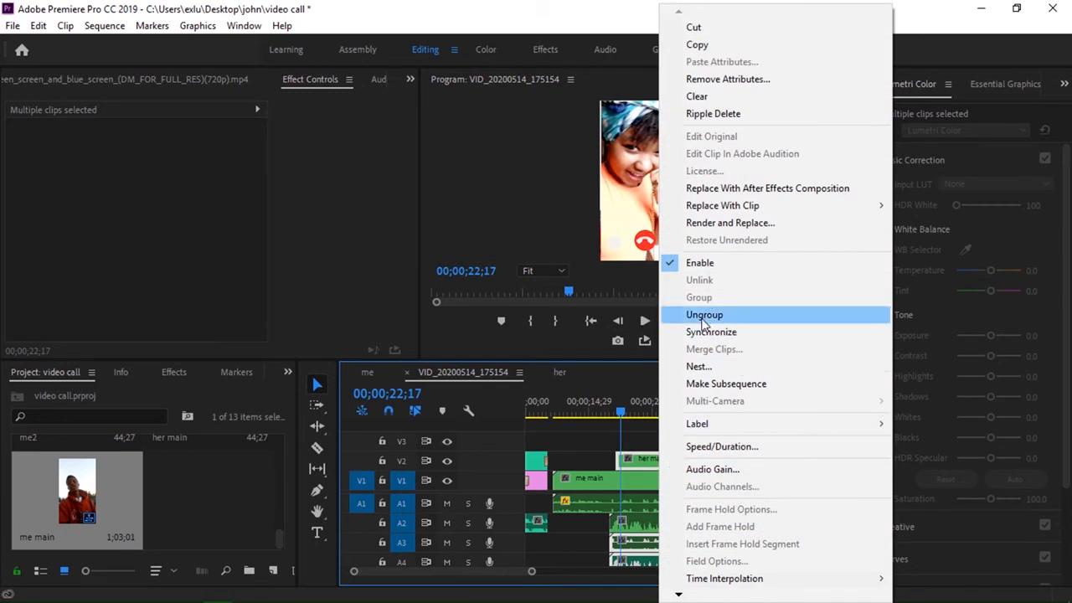
pyautogui.click(704, 315)
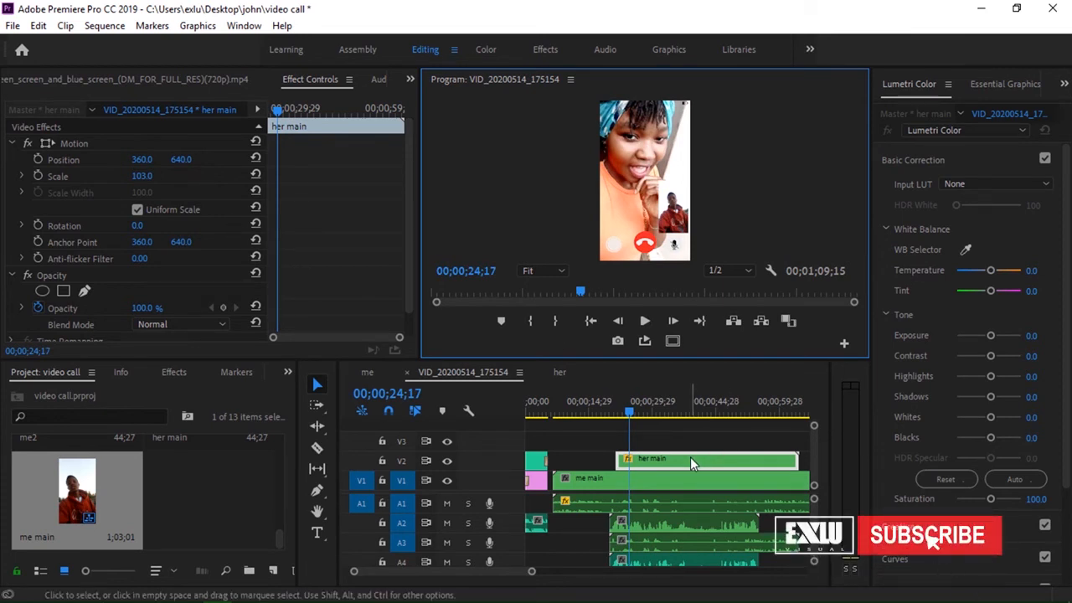
pyautogui.moveTo(691, 466)
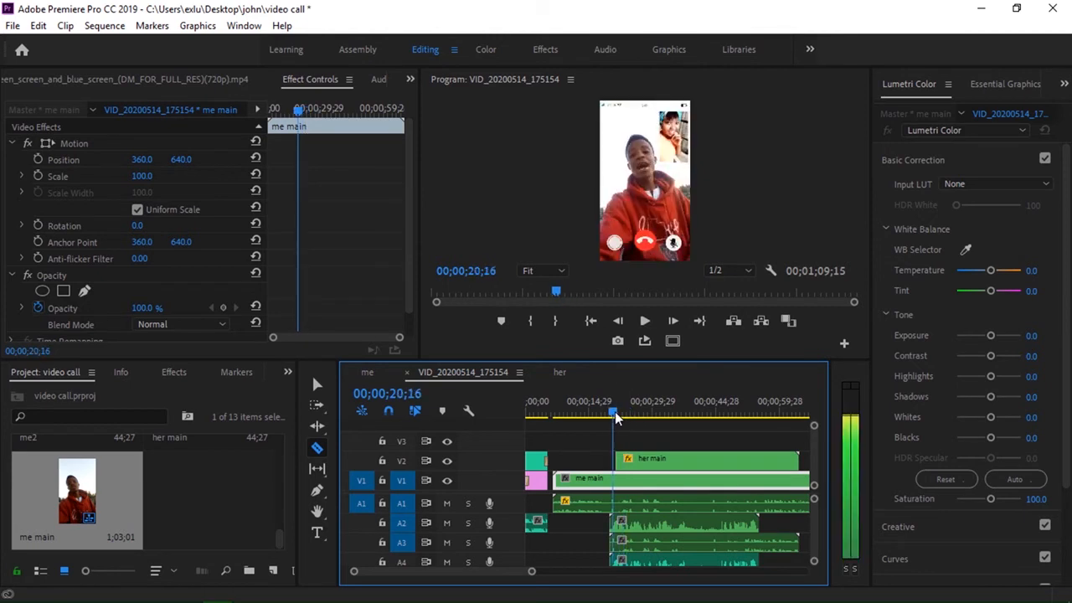
# Step: Razor-cut the her main clip at each speaker change so playback alternates callers
pyautogui.click(643, 321)
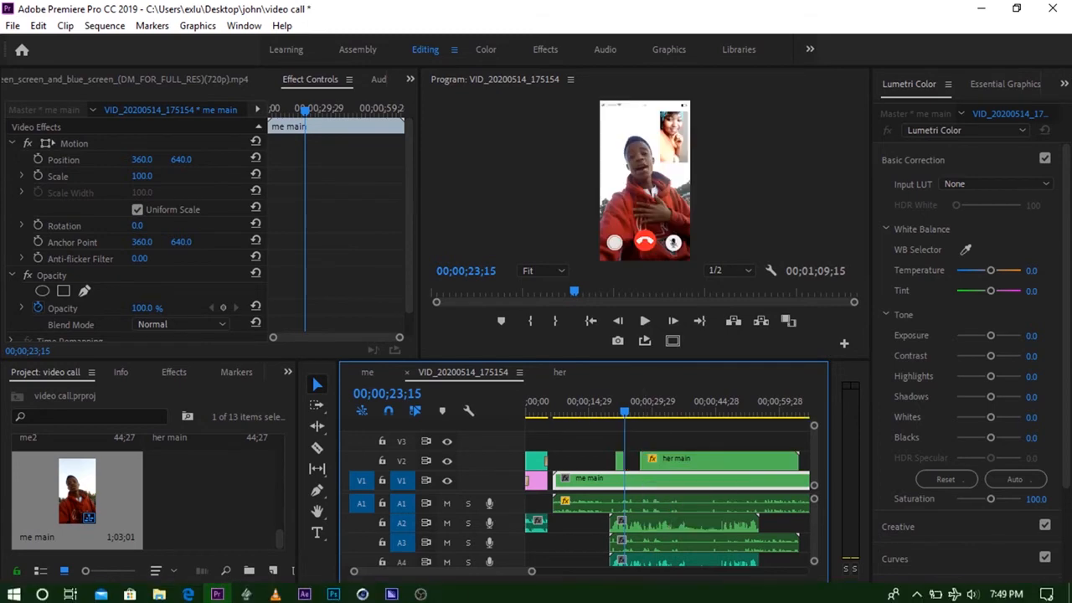
pyautogui.click(644, 322)
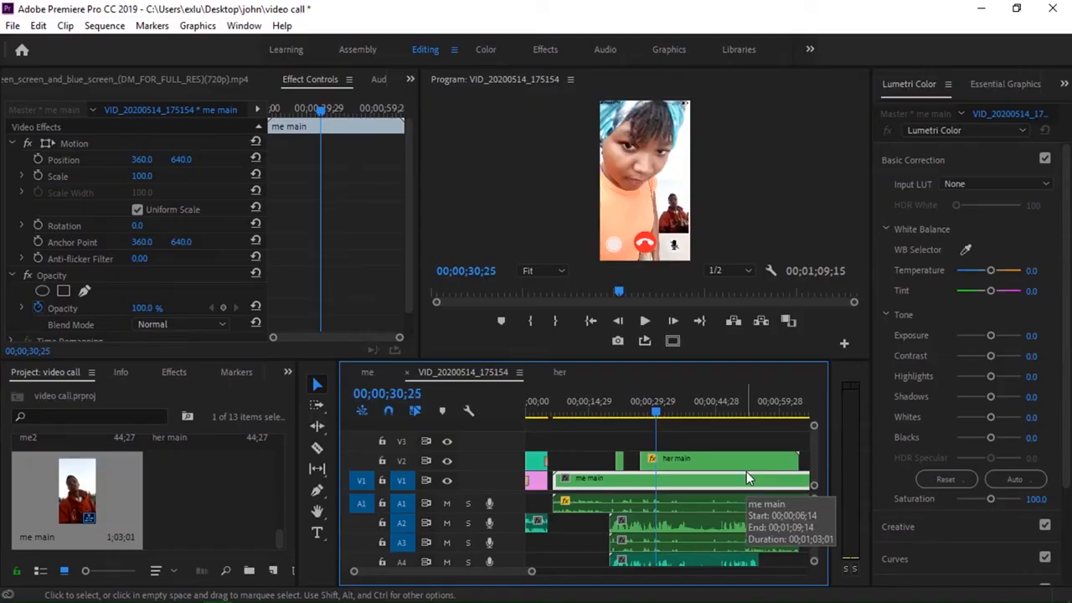
pyautogui.click(635, 412)
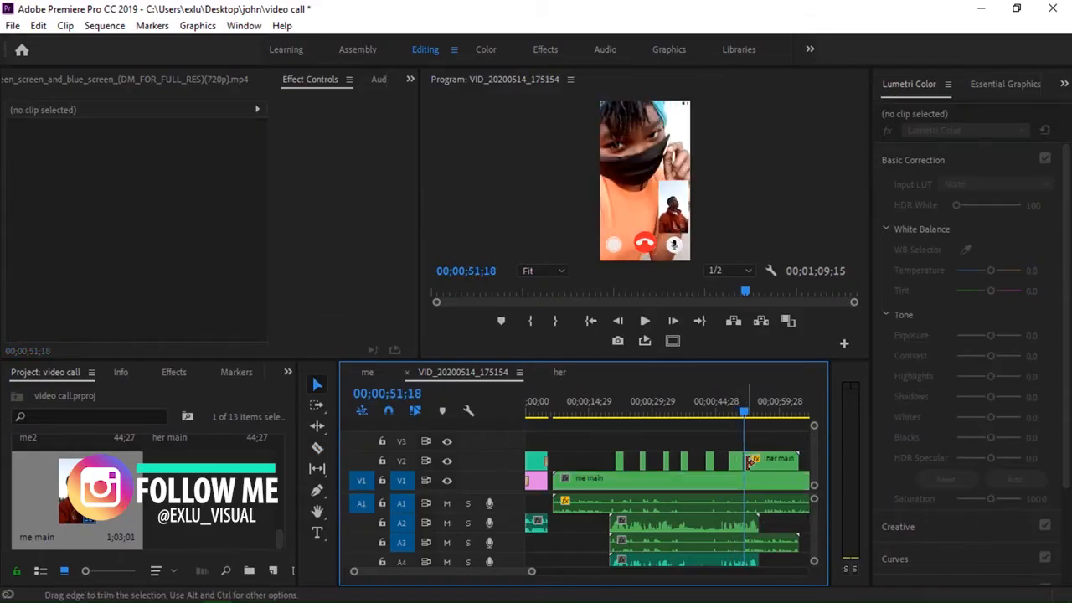
# Step: Razor-cut the final her main and me main pieces so the closing exchange alternates, then preview it
pyautogui.click(670, 478)
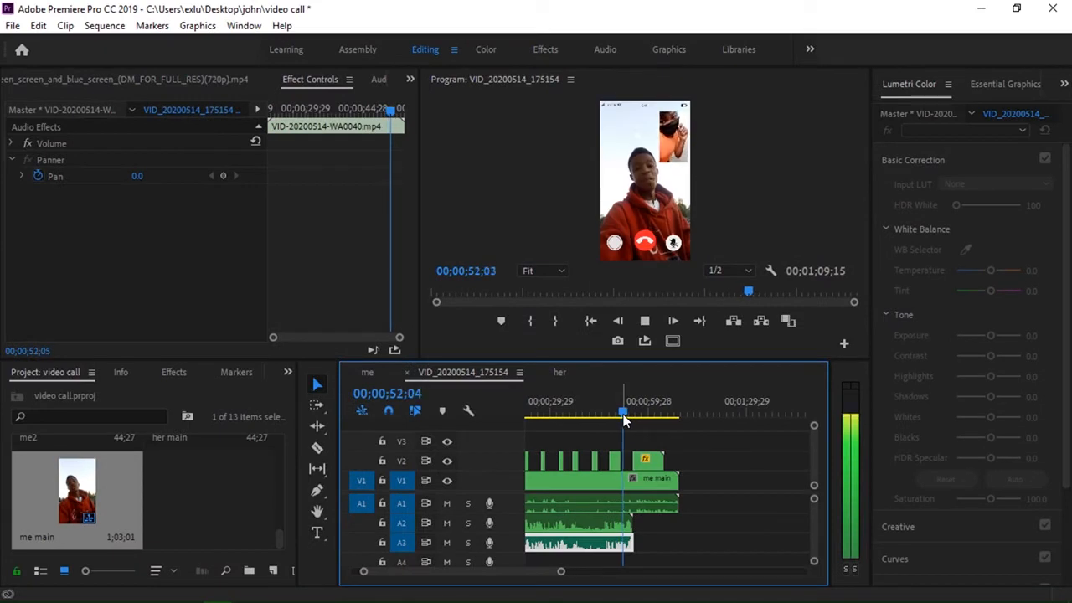
pyautogui.click(673, 320)
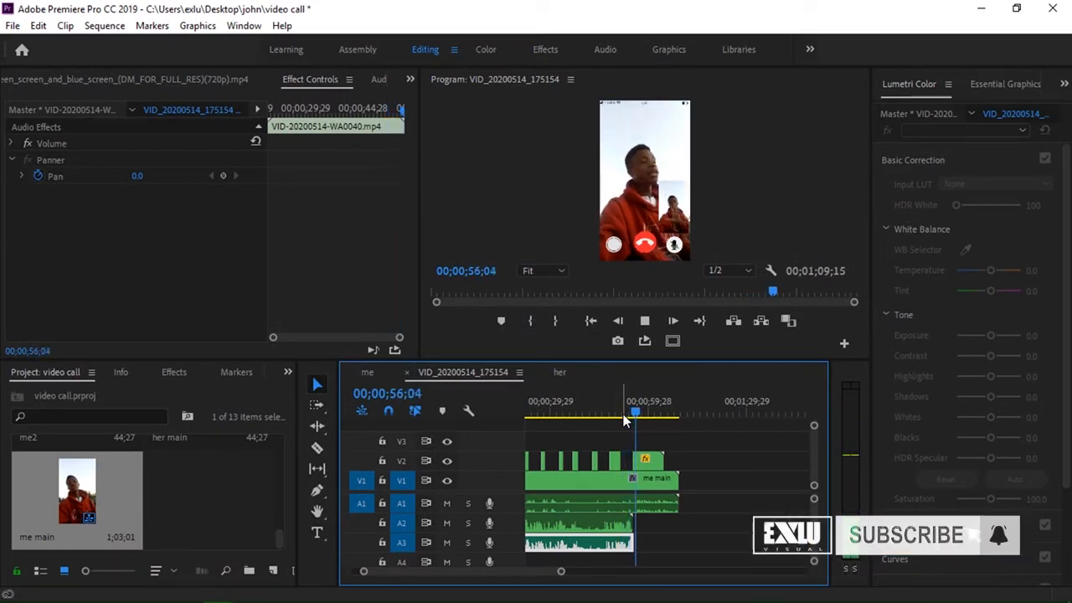
pyautogui.click(634, 478)
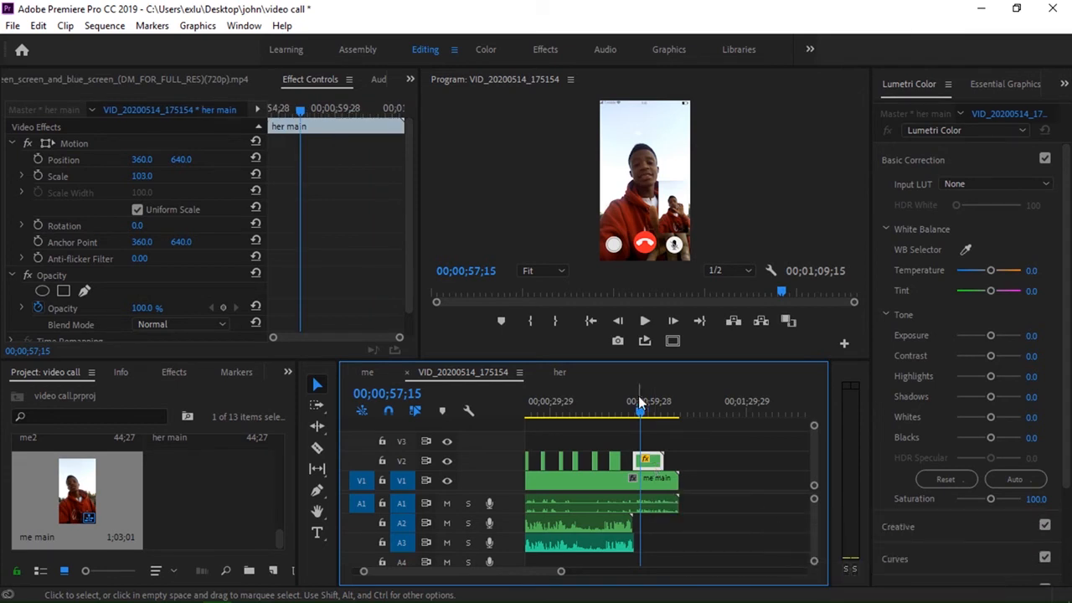
pyautogui.click(644, 320)
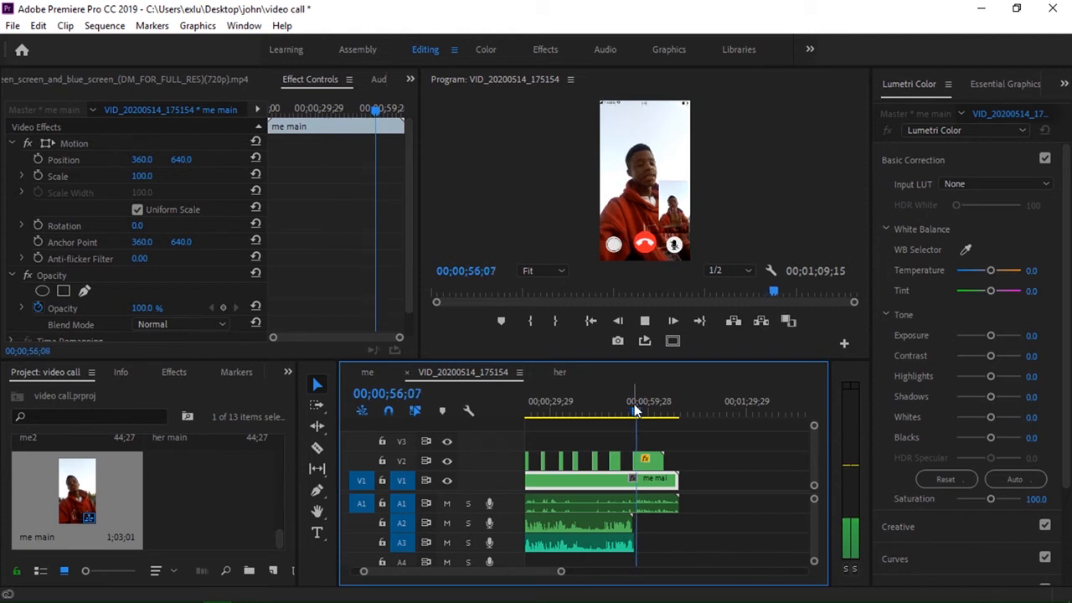
pyautogui.click(627, 412)
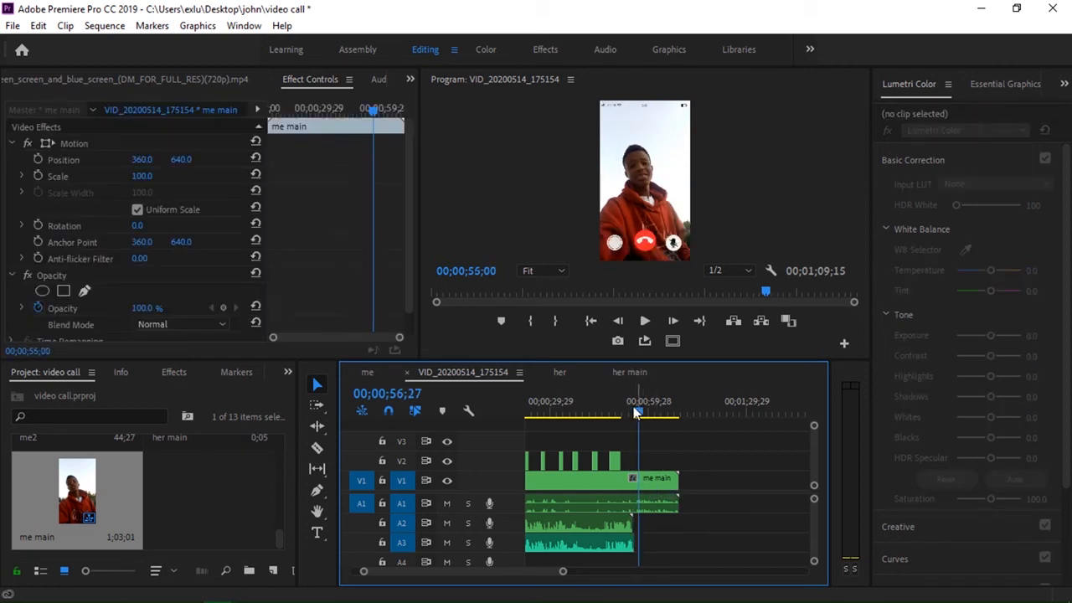
pyautogui.click(643, 320)
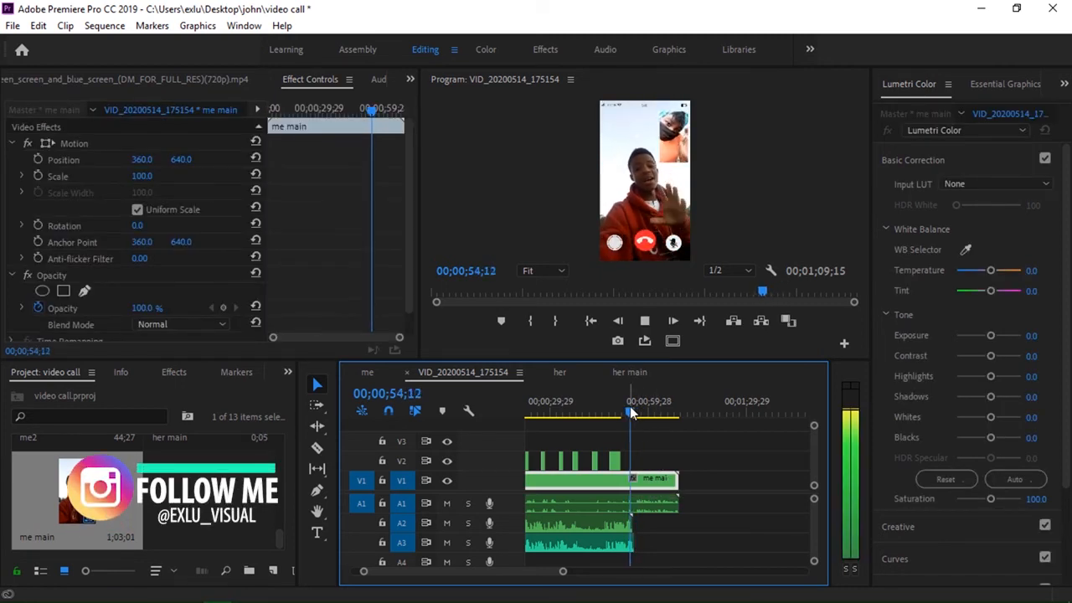